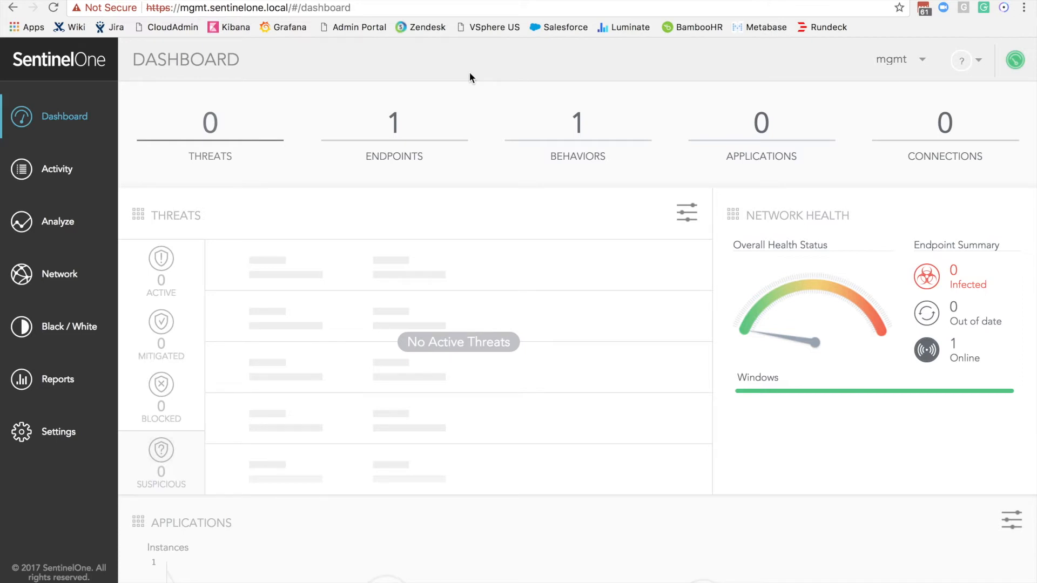
pyautogui.moveTo(566, 81)
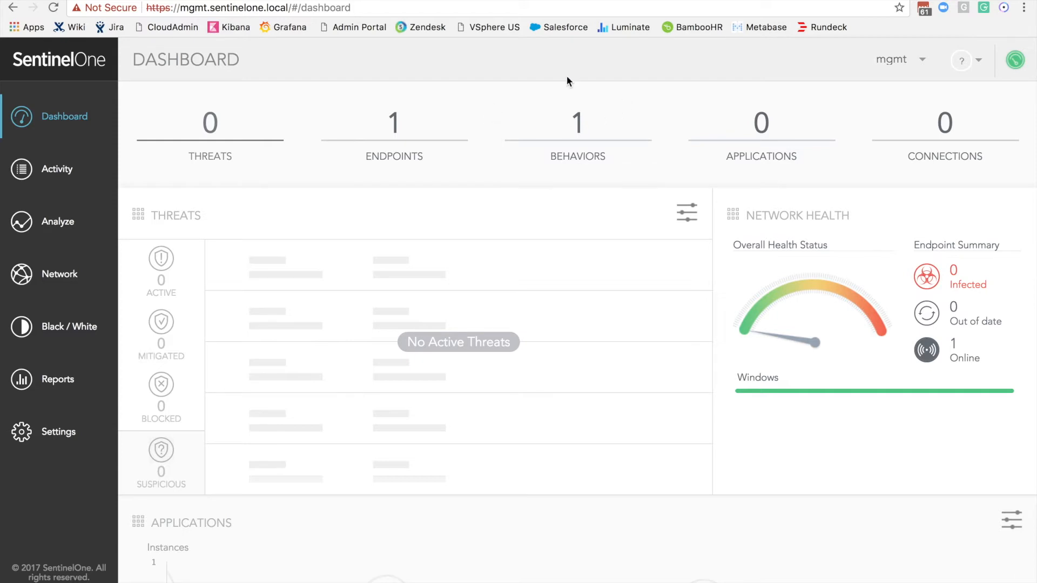
pyautogui.moveTo(655, 74)
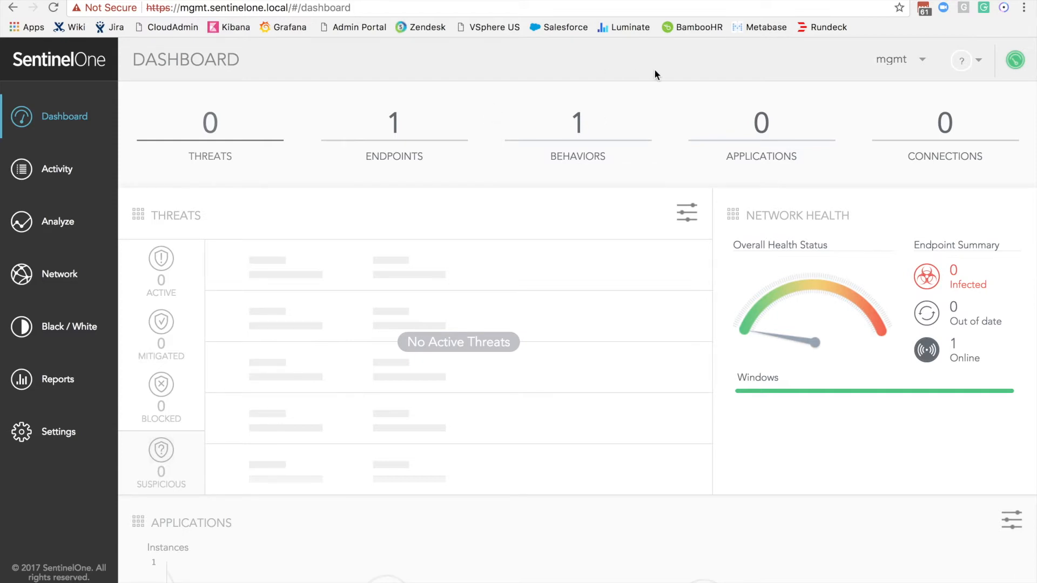
pyautogui.moveTo(635, 113)
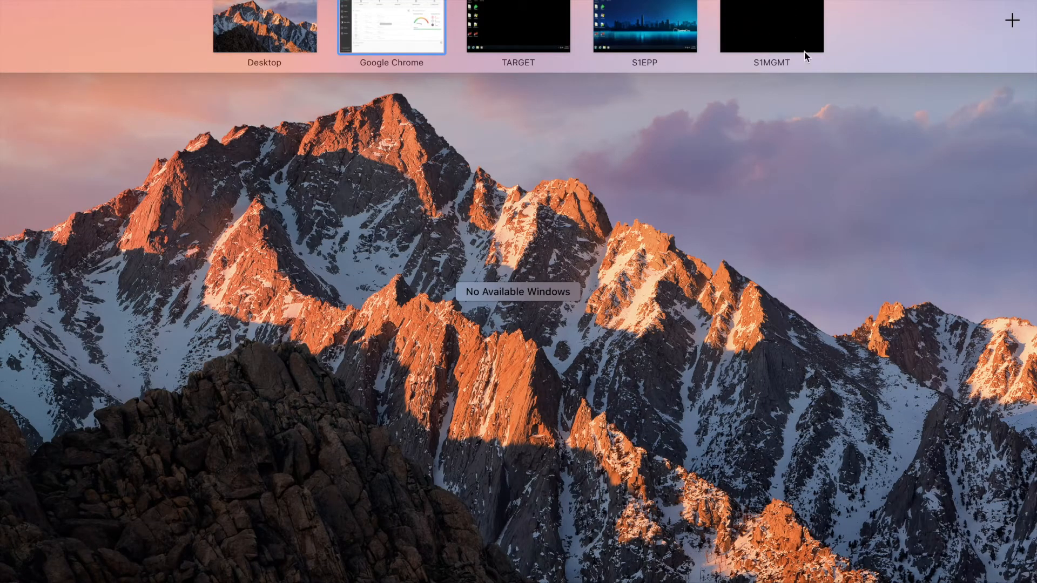
pyautogui.moveTo(796, 19)
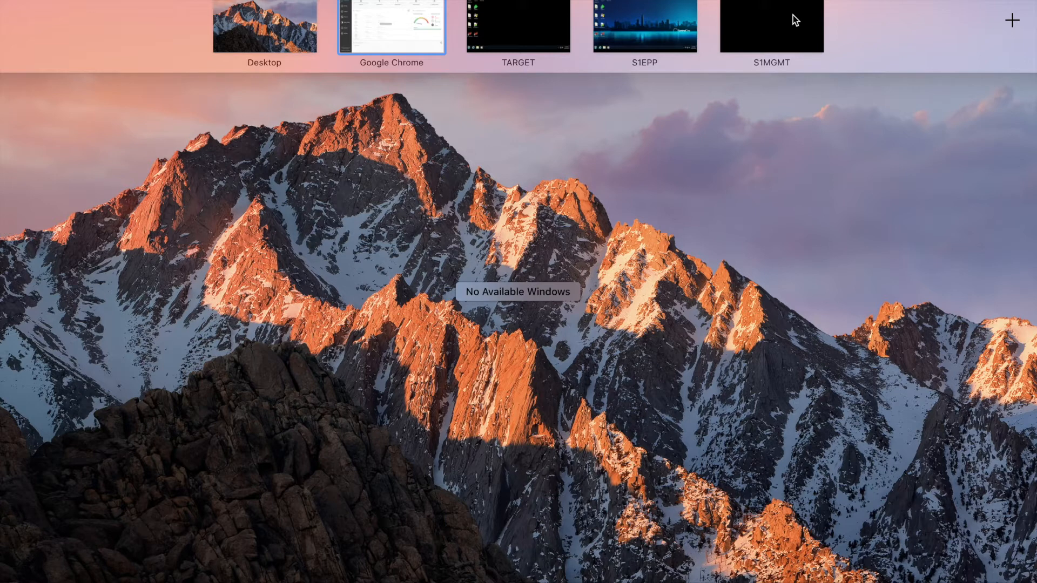
pyautogui.moveTo(711, 22)
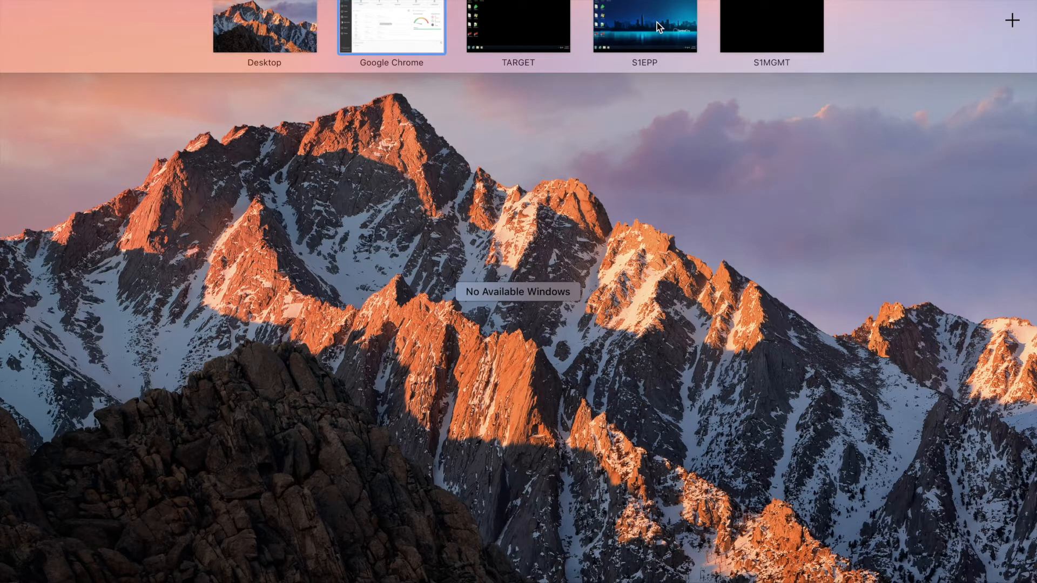
# Show the Default policy's Protect settings on the S1EPP console, then switch to the target Windows 7 machine.
pyautogui.click(643, 27)
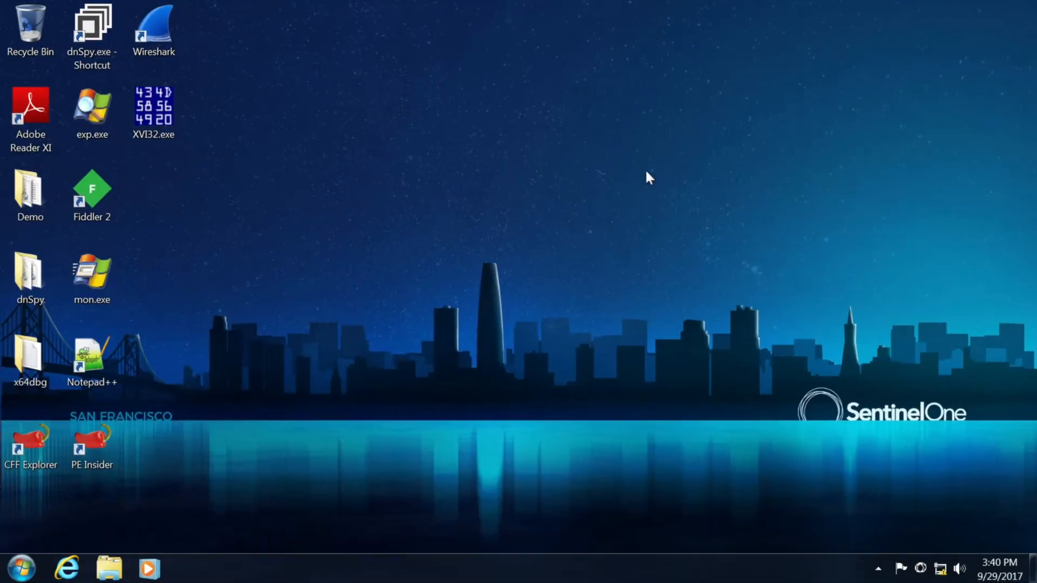
pyautogui.moveTo(869, 490)
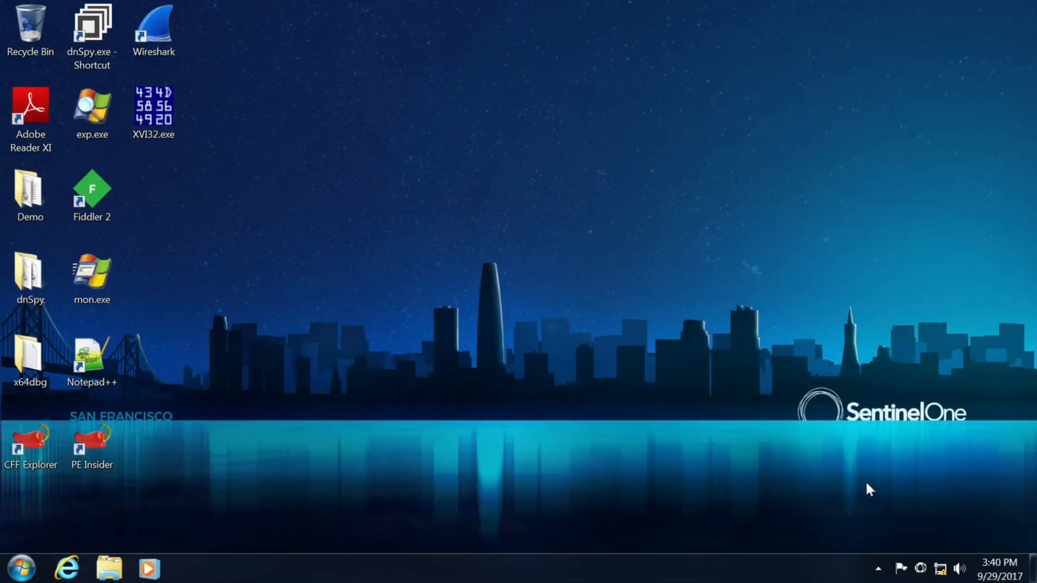
pyautogui.moveTo(792, 454)
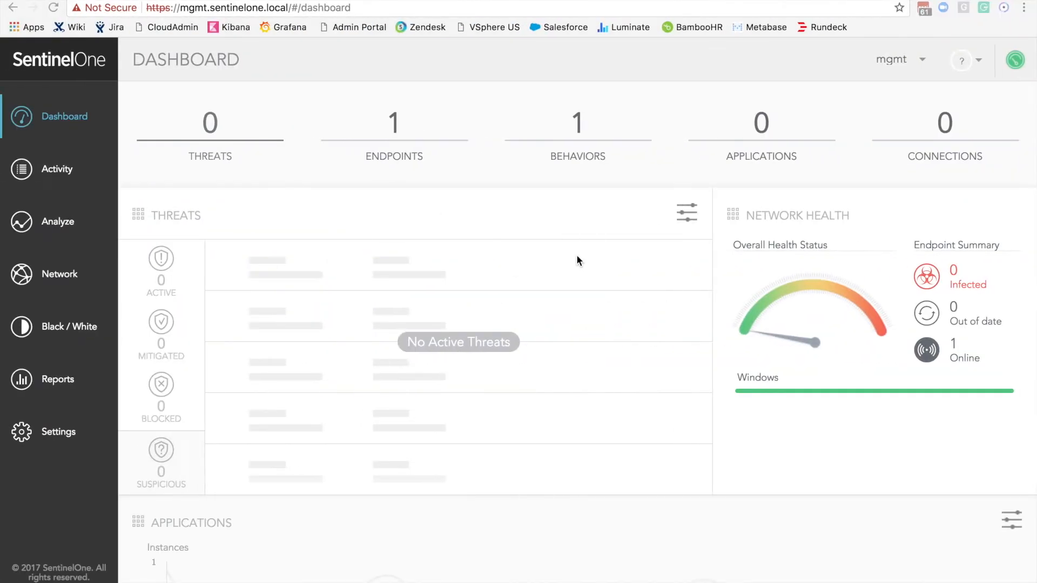
pyautogui.moveTo(59, 432)
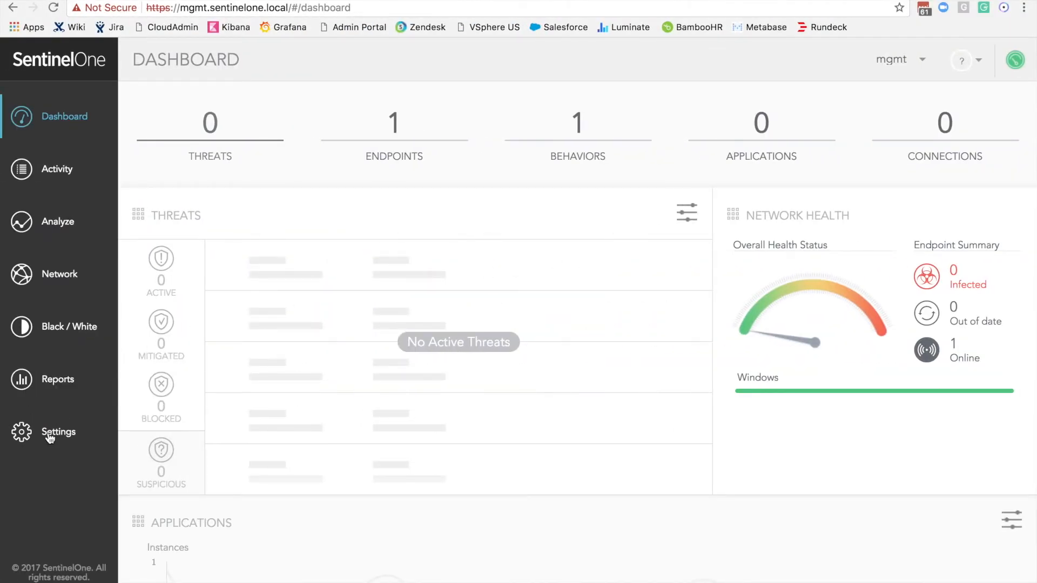
pyautogui.click(59, 432)
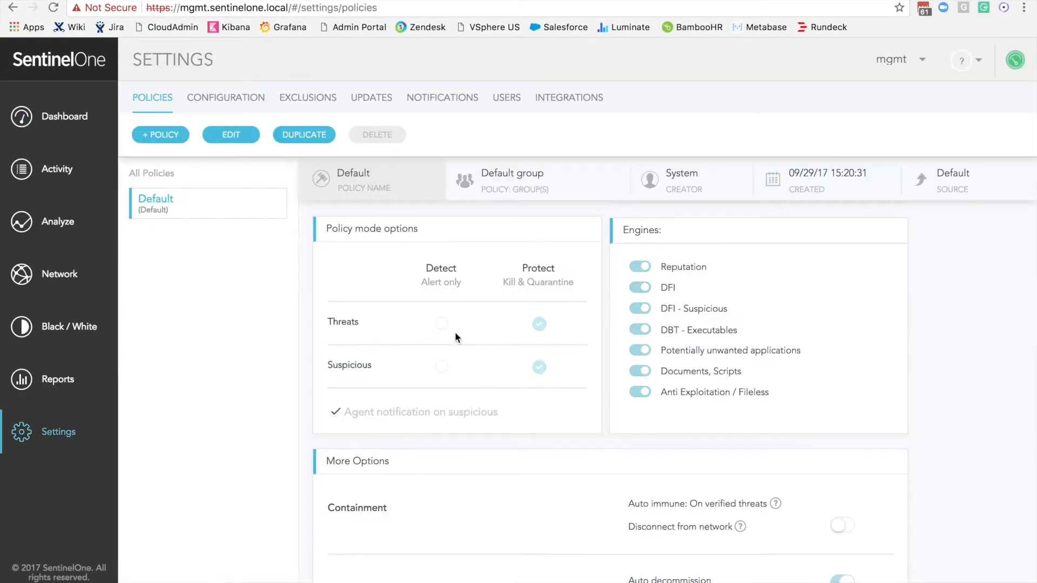
pyautogui.moveTo(541, 231)
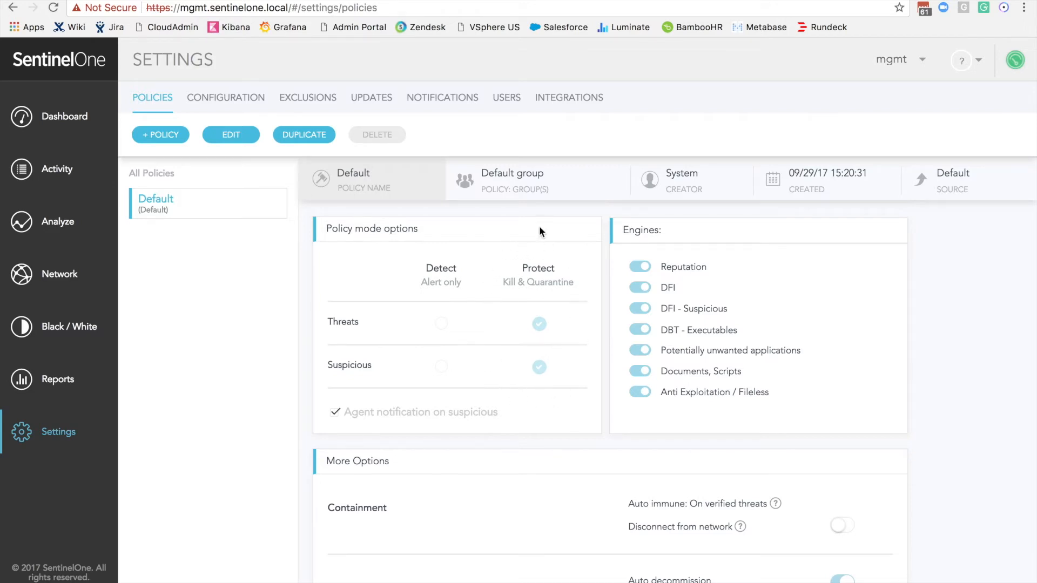
pyautogui.moveTo(388, 335)
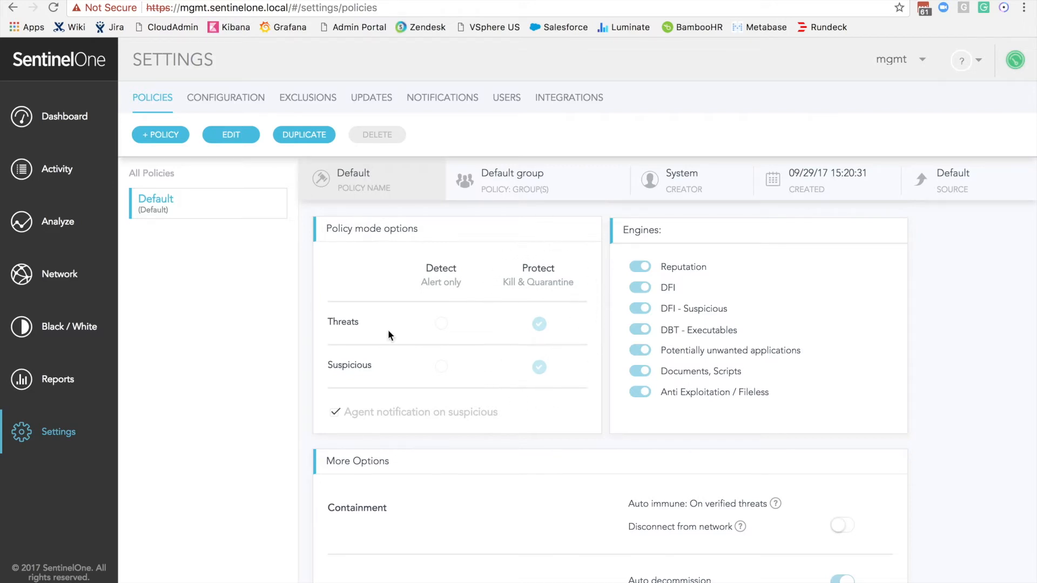
pyautogui.click(65, 116)
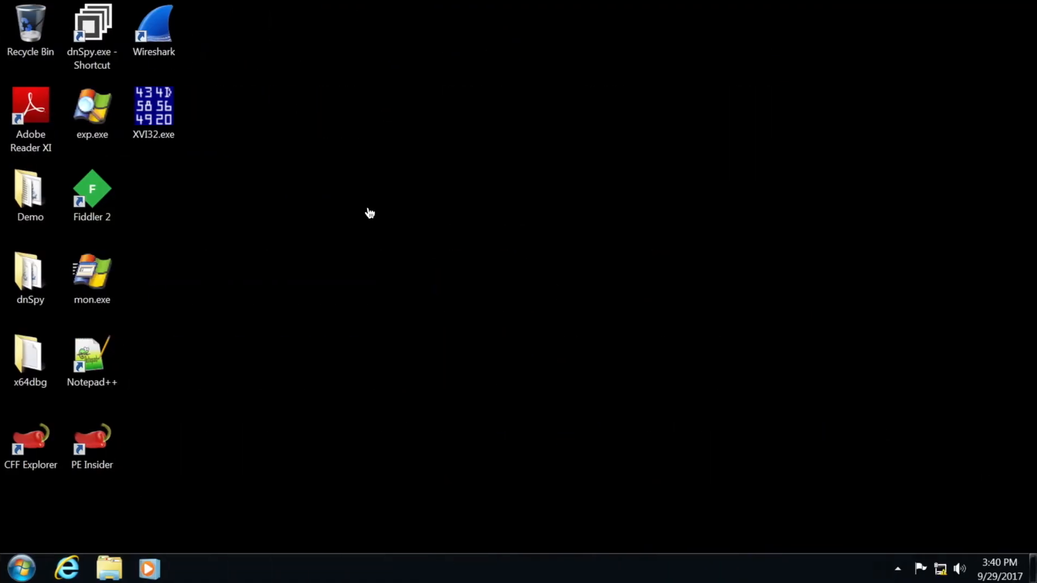
pyautogui.moveTo(279, 325)
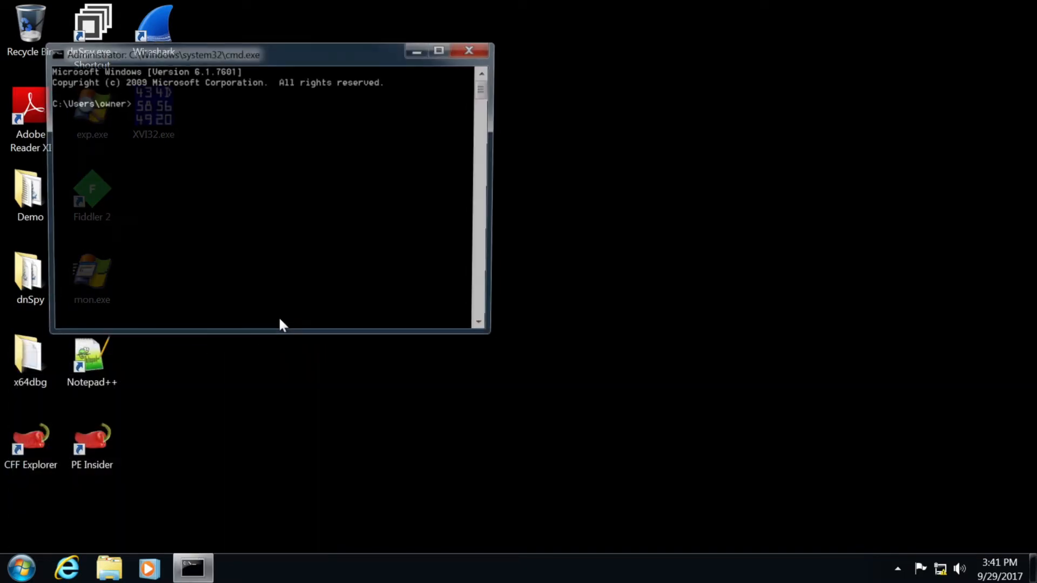
# Move into the Demo folder and type 'rundll32.exe NotPetya.dll,#1' without running it.
pyautogui.write('cd de')
pyautogui.write('run')
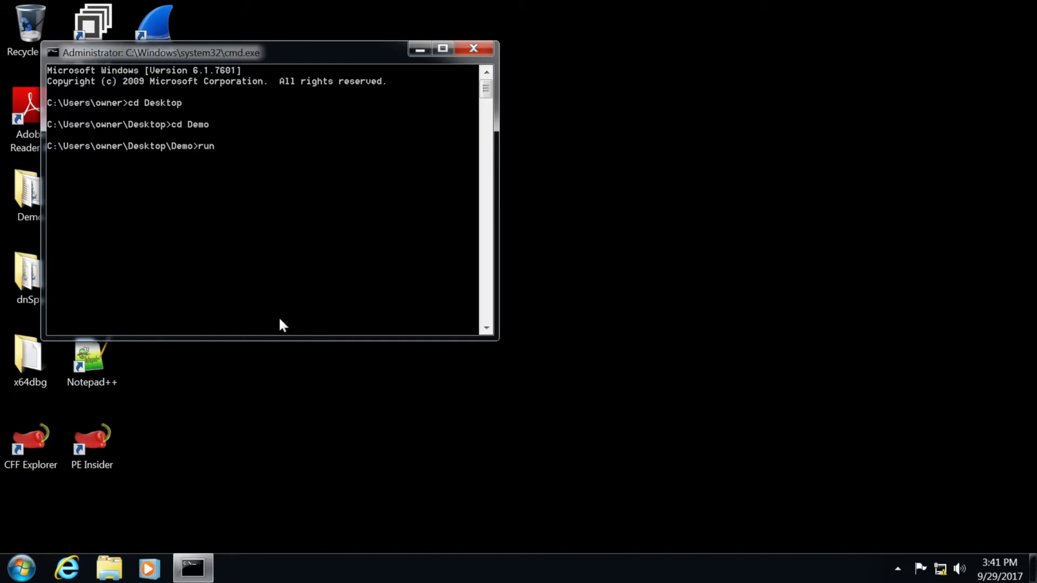
pyautogui.write('dll32')
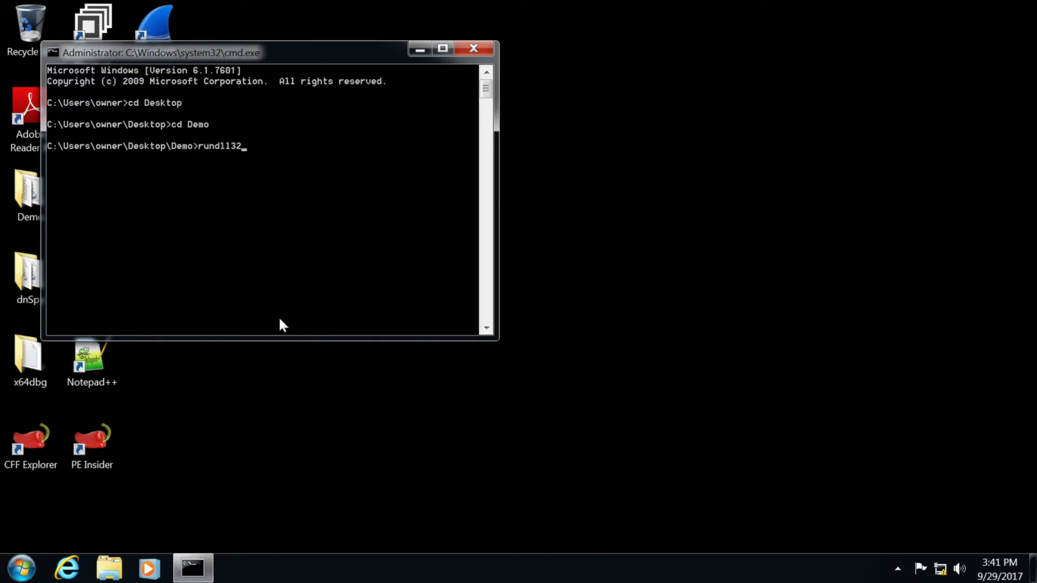
pyautogui.write('.exe')
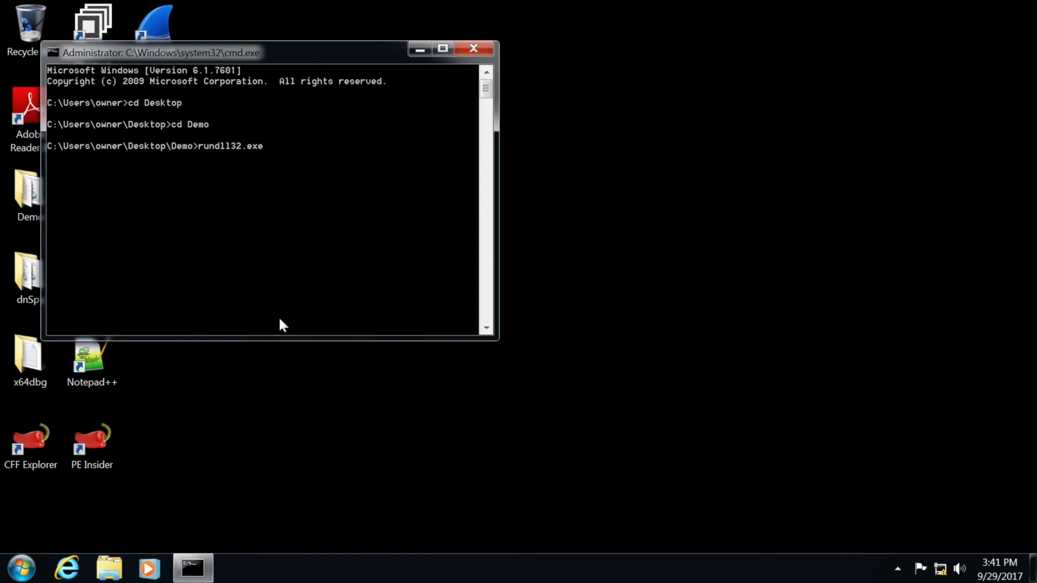
pyautogui.write('NotPetya.dll,')
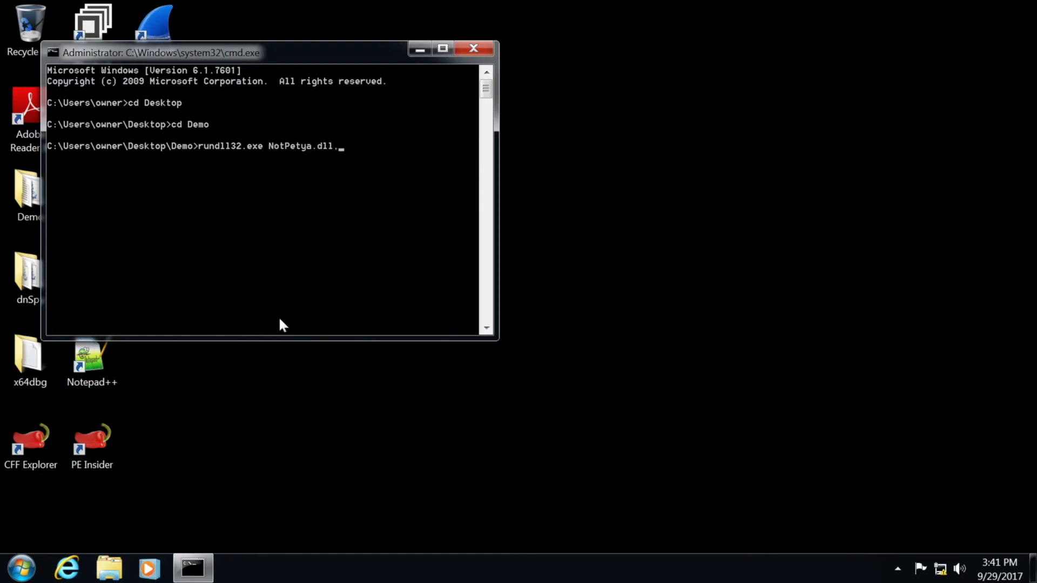
pyautogui.write('#1')
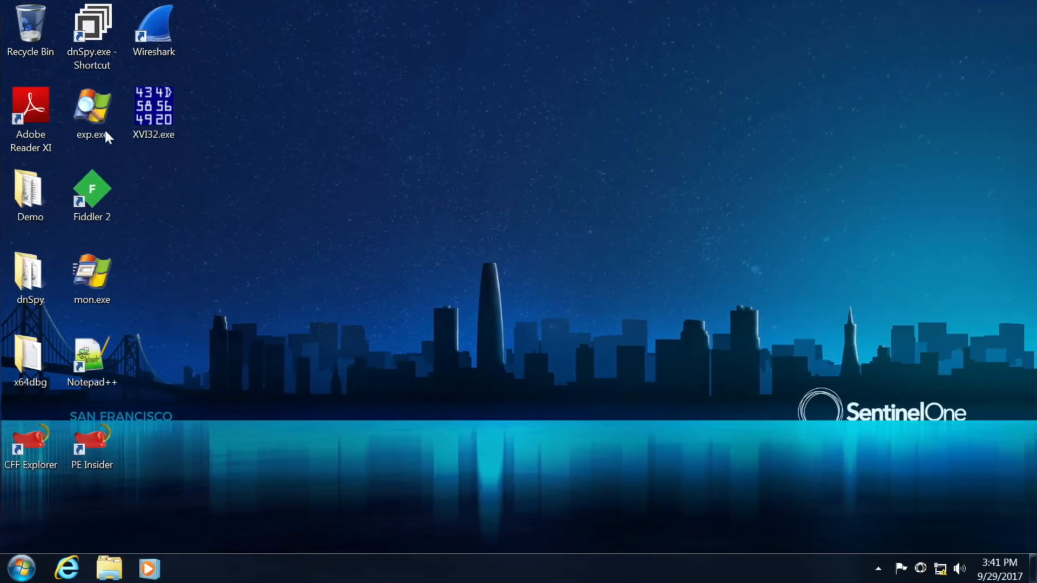
# Launch Process Monitor from mon.exe, then run the NotPetya.dll command on the target machine.
pyautogui.click(91, 278)
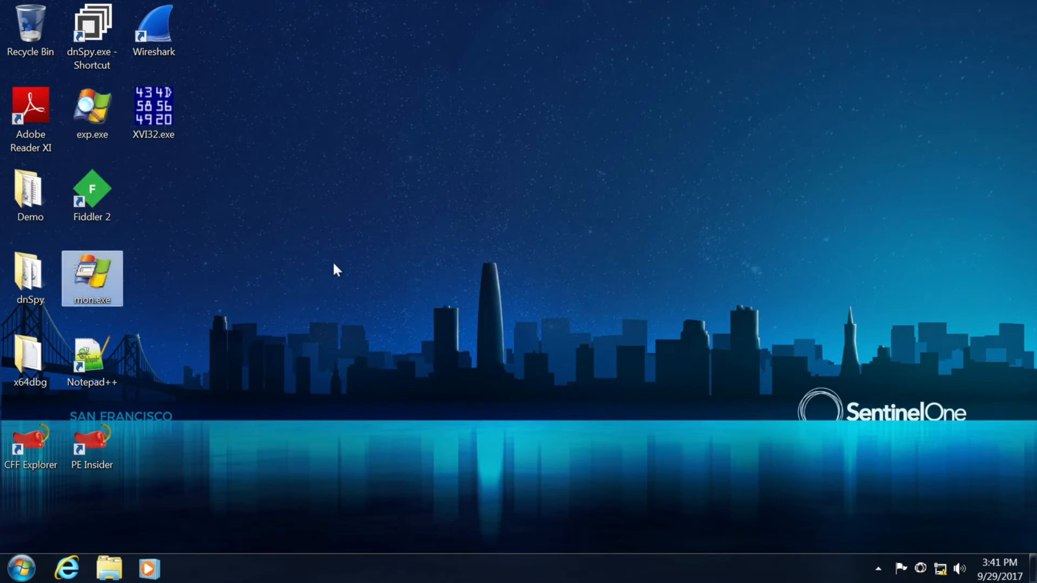
pyautogui.doubleClick(91, 278)
pyautogui.write('rundll32.exe NotPetya.dll,#1')
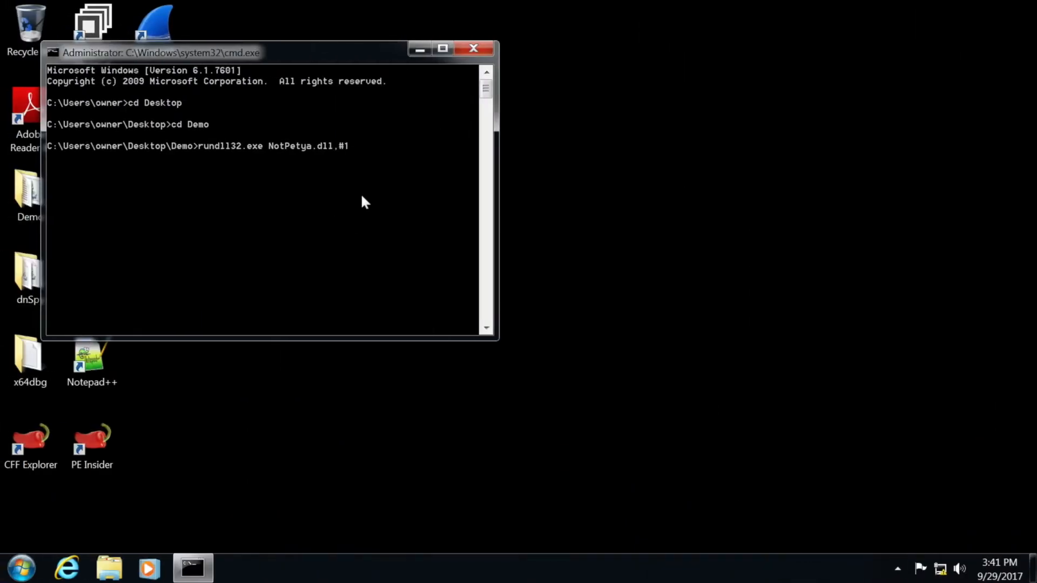
pyautogui.press('Return')
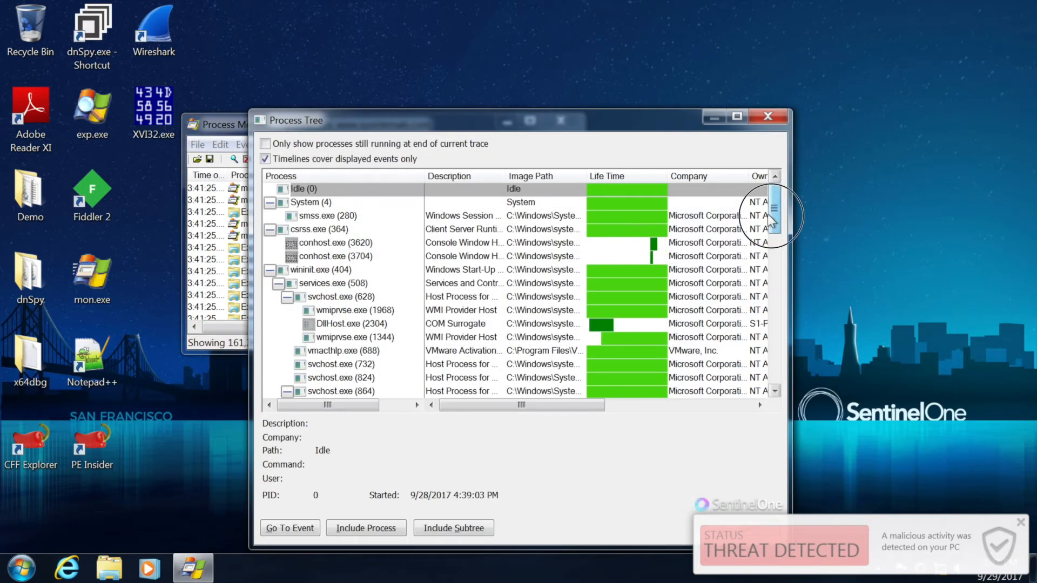
# Review PSEXESVC.EXE spawning rundll32.exe, cmd.exe and 26A5.tmp in the process tree, then close it.
pyautogui.scroll(-3)
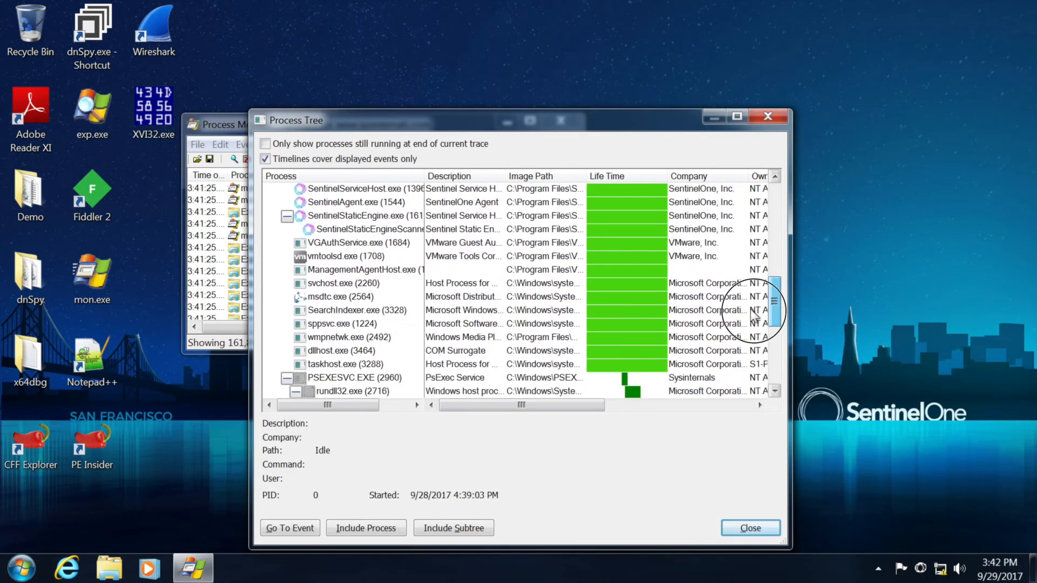
pyautogui.scroll(-3)
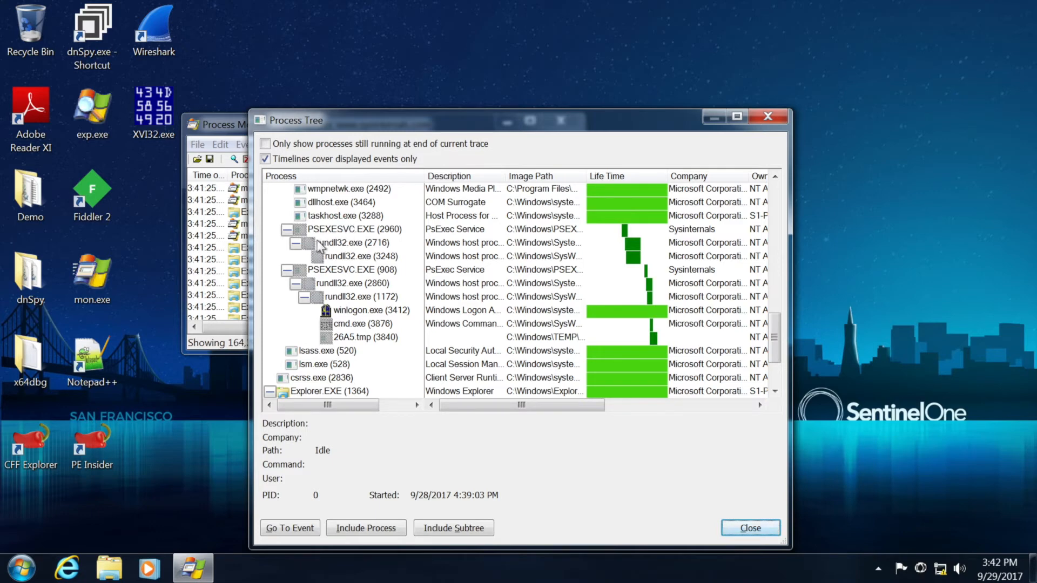
pyautogui.moveTo(349, 257)
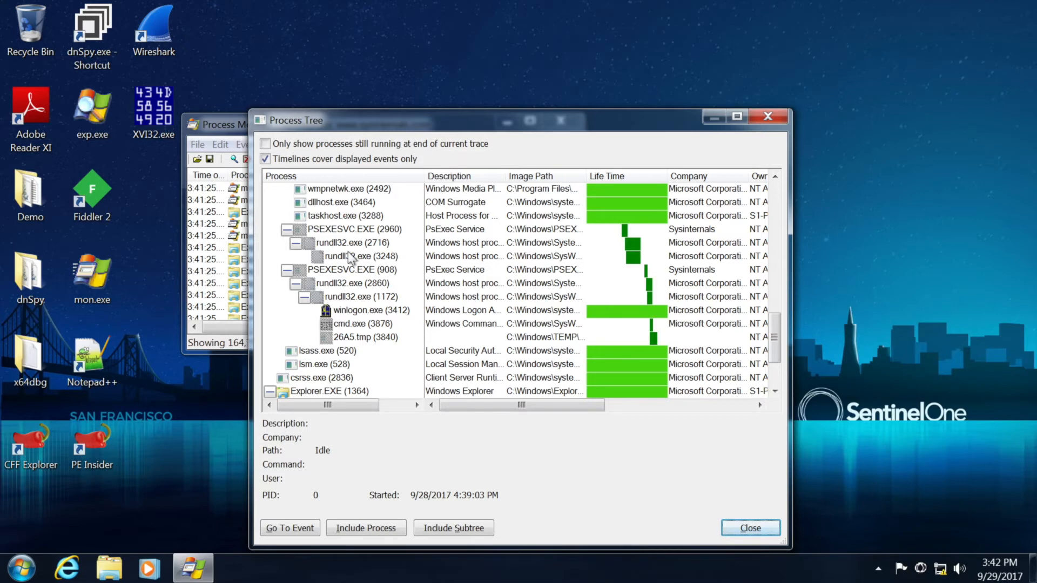
pyautogui.moveTo(355, 259)
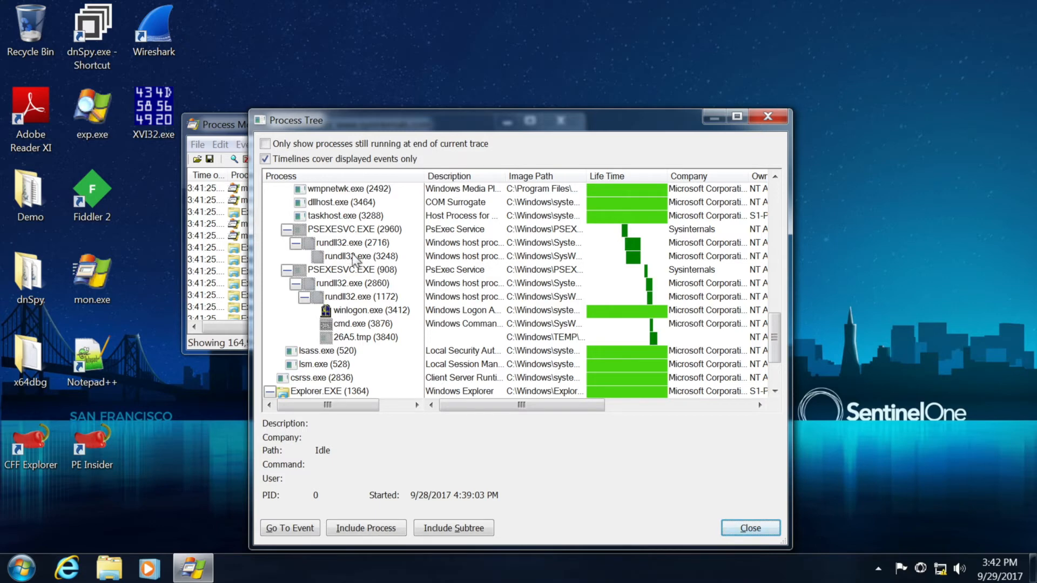
pyautogui.moveTo(355, 320)
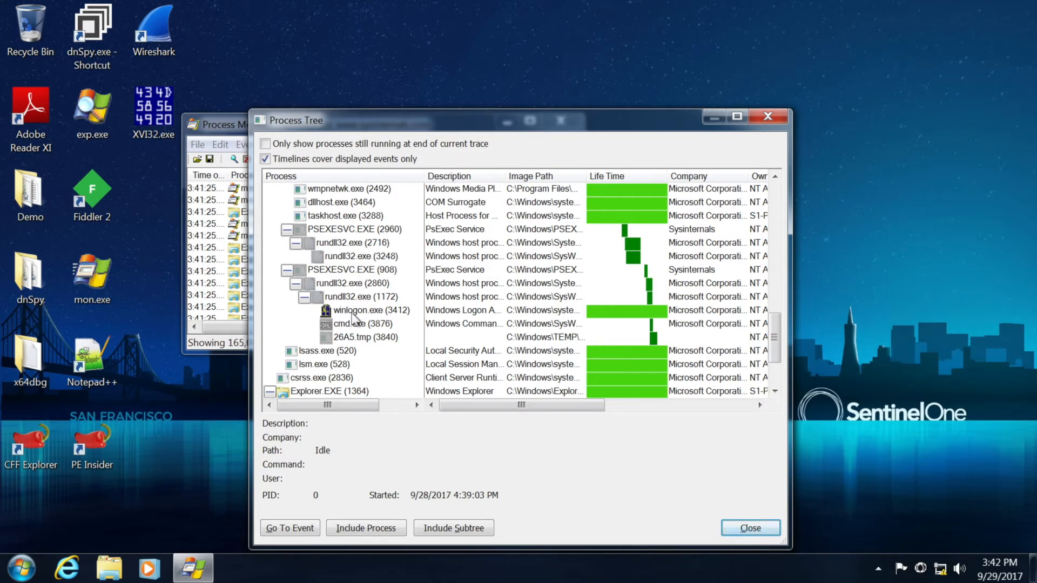
pyautogui.moveTo(363, 321)
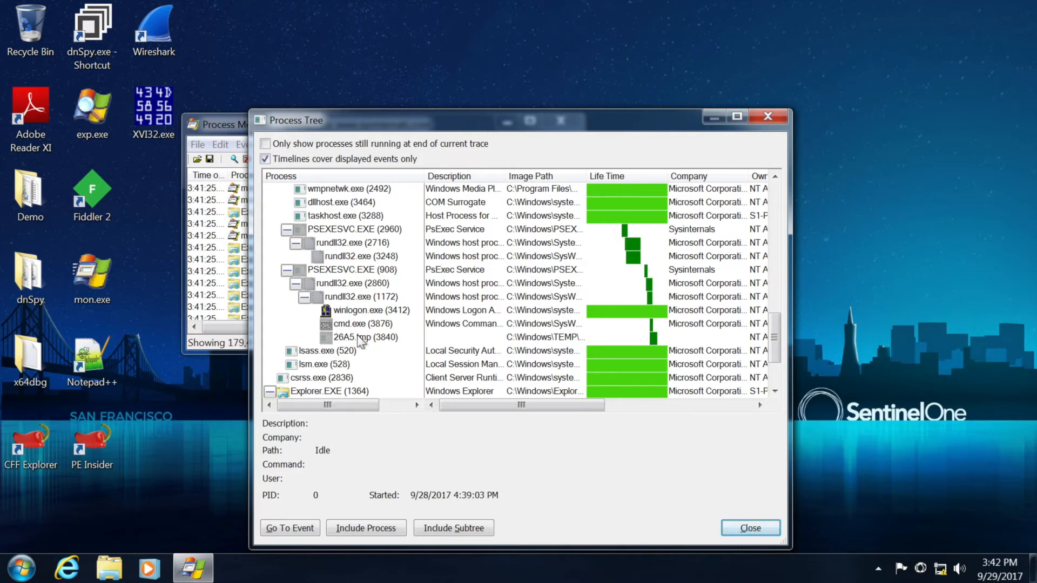
pyautogui.moveTo(543, 296)
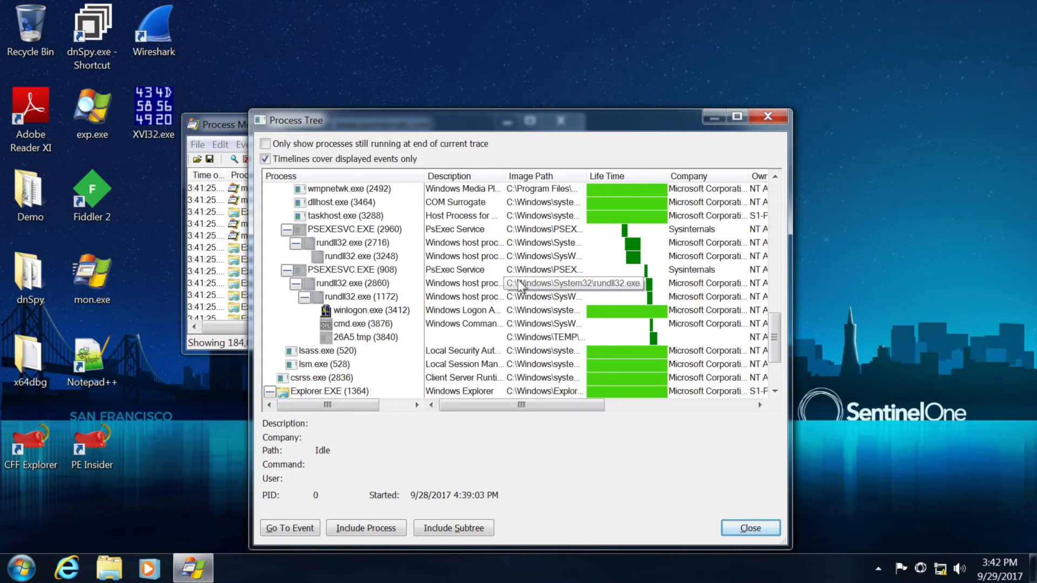
pyautogui.moveTo(768, 116)
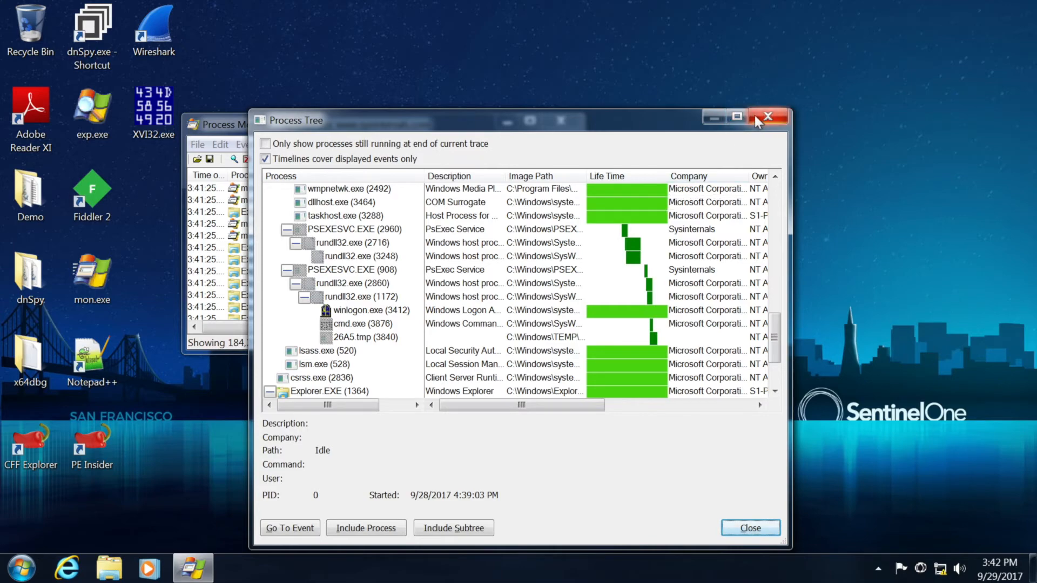
pyautogui.click(767, 117)
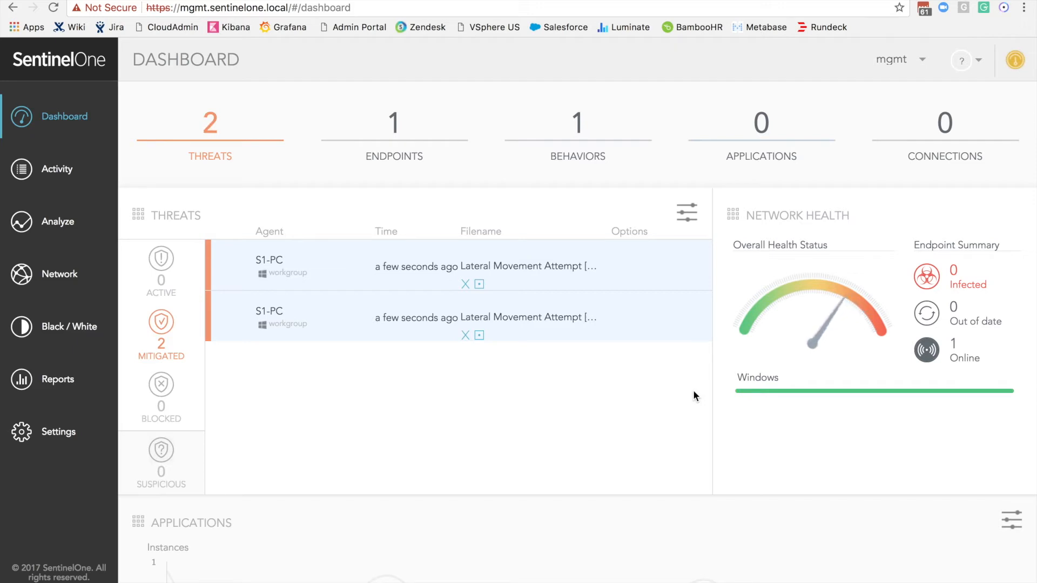
pyautogui.moveTo(653, 385)
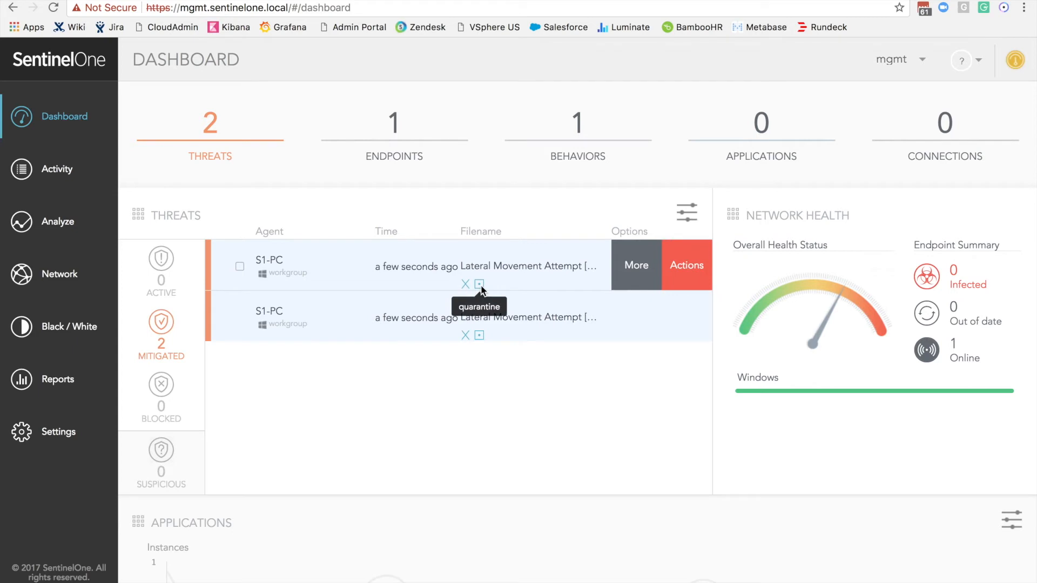
pyautogui.moveTo(626, 326)
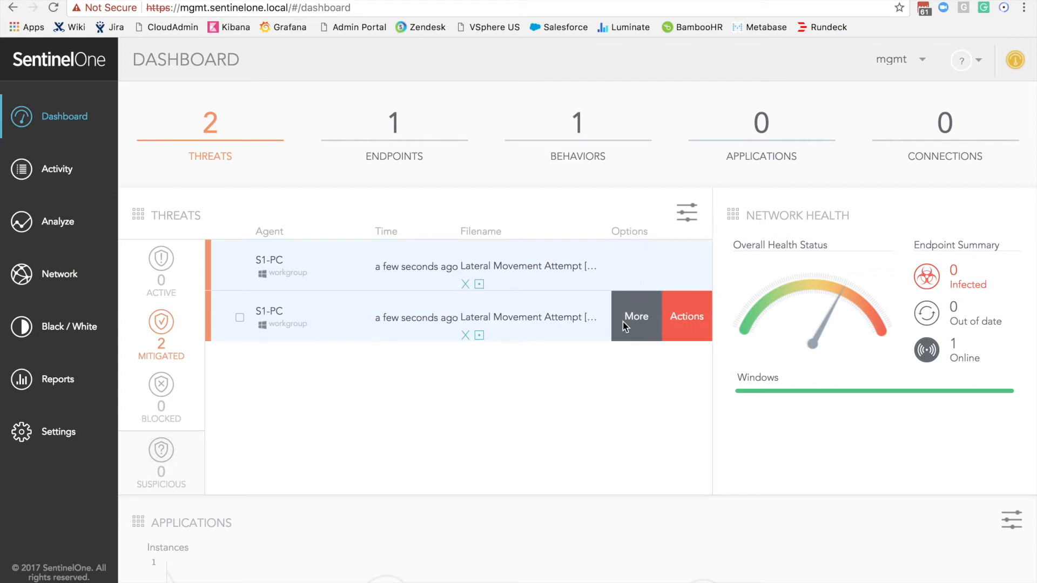
# Analyze the second Lateral Movement Attempt threat on S1-PC from its More menu.
pyautogui.click(635, 317)
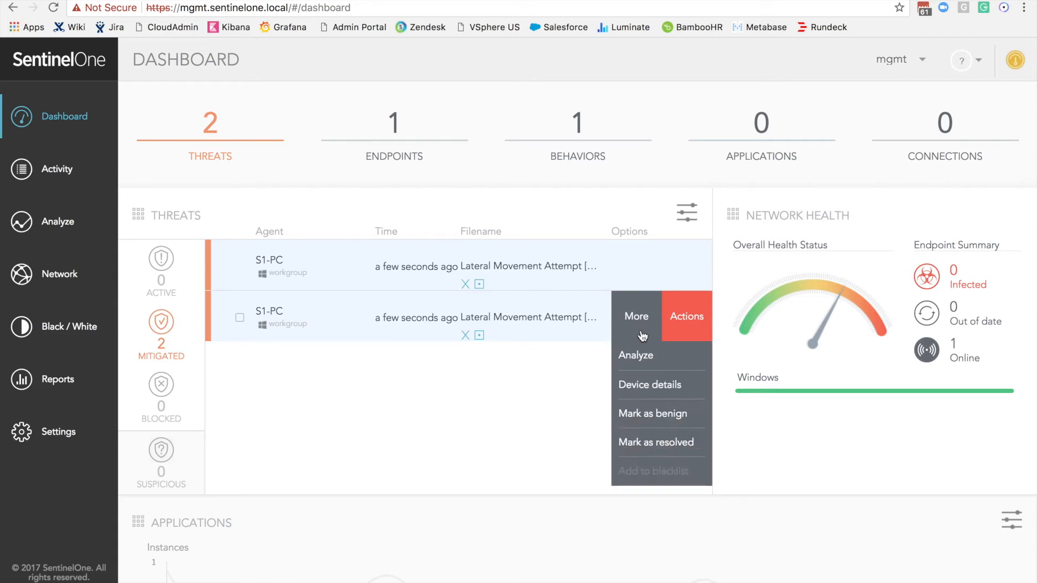
pyautogui.click(635, 356)
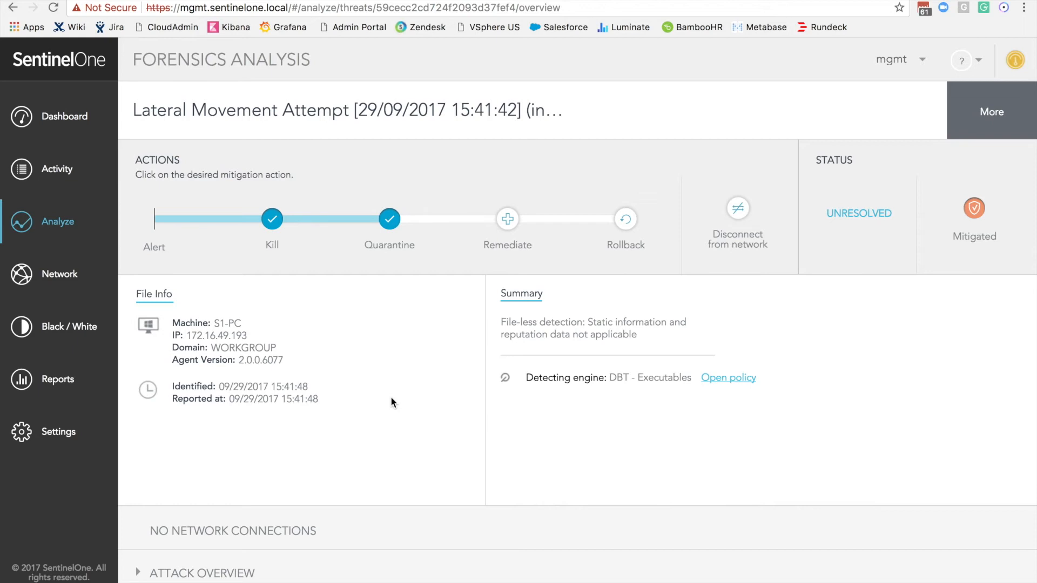
pyautogui.moveTo(298, 130)
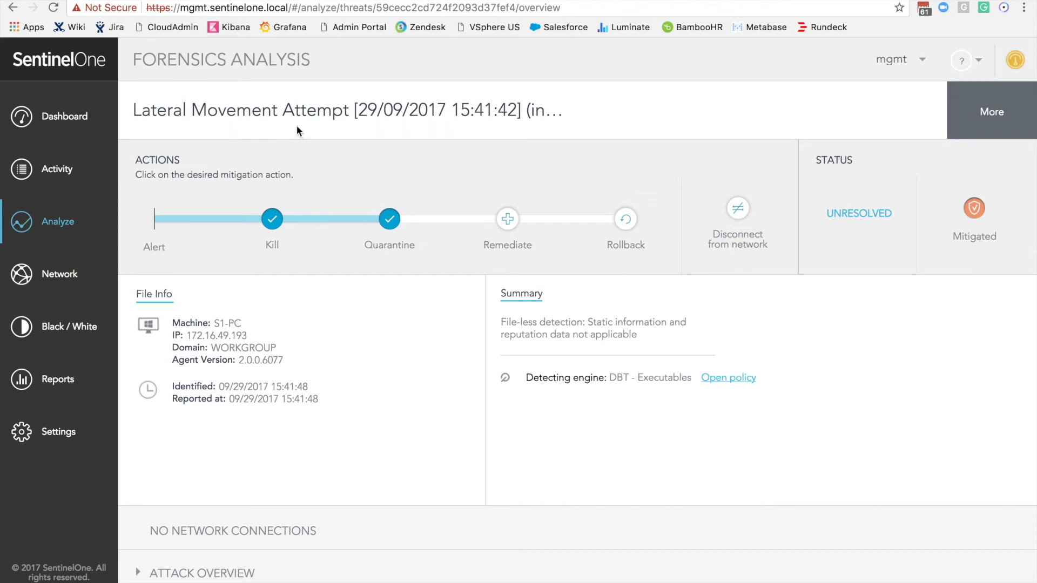
pyautogui.moveTo(415, 258)
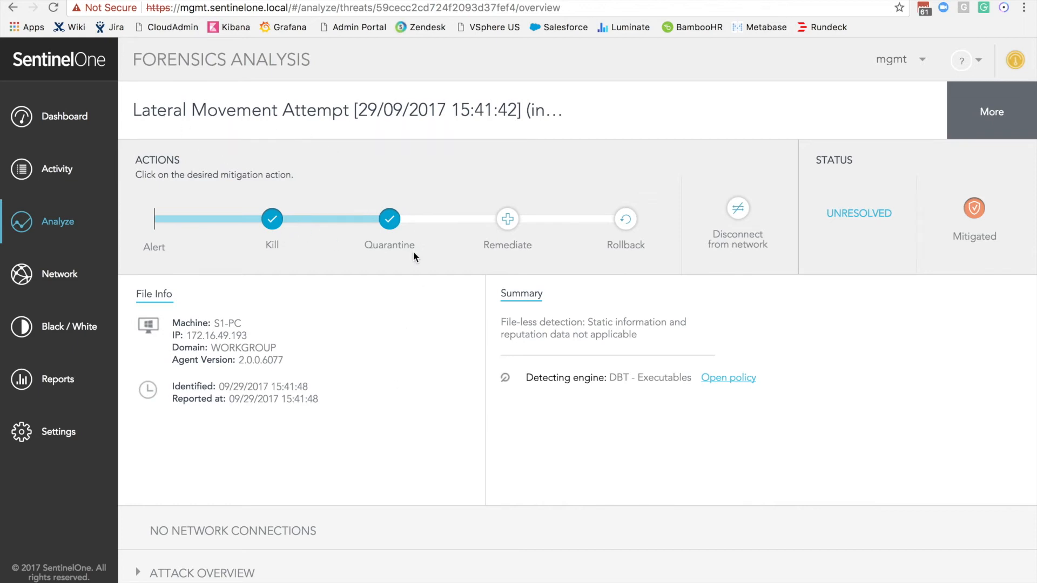
pyautogui.moveTo(175, 347)
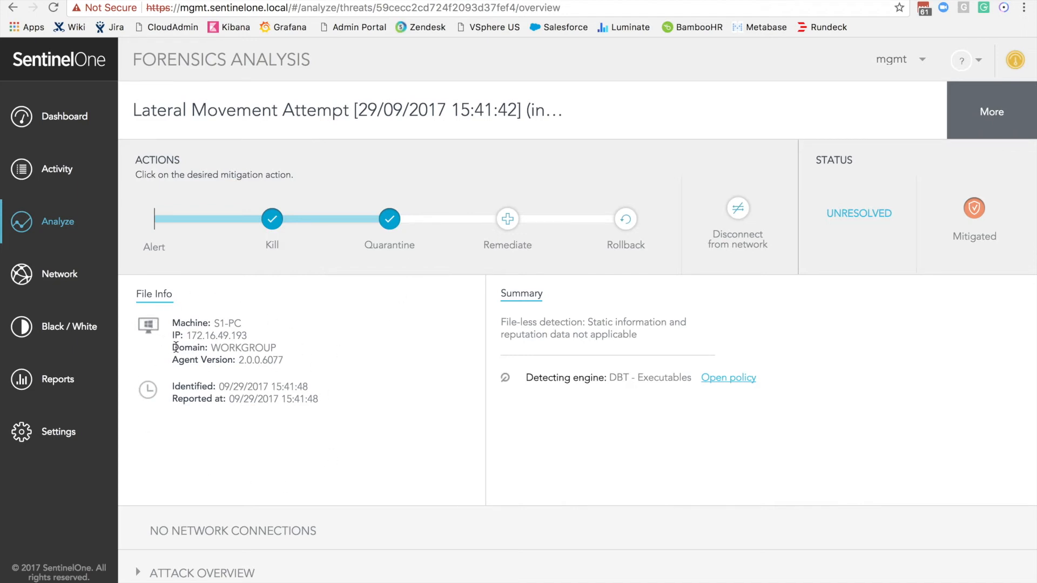
pyautogui.moveTo(461, 321)
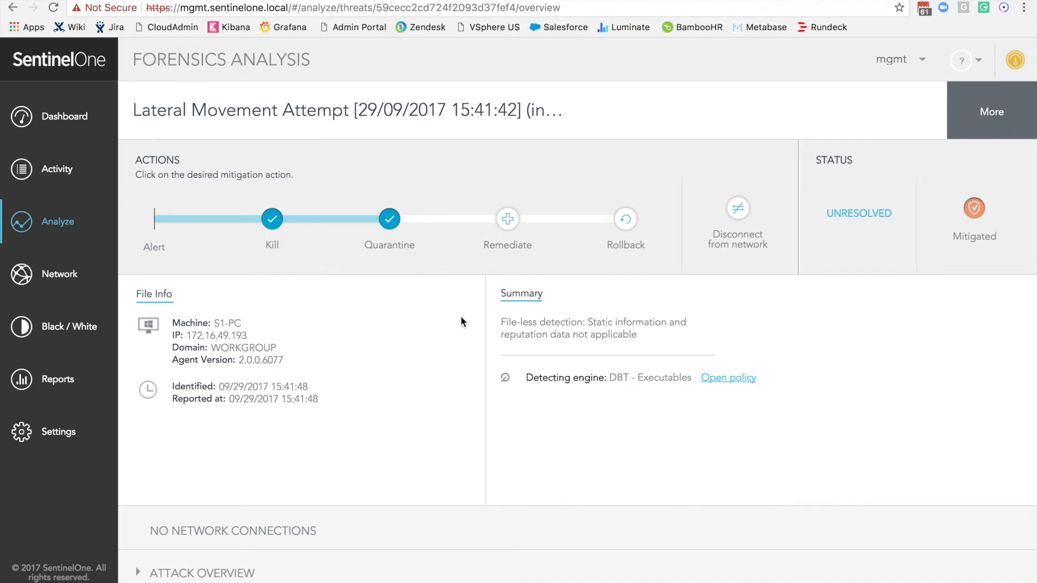
pyautogui.moveTo(535, 428)
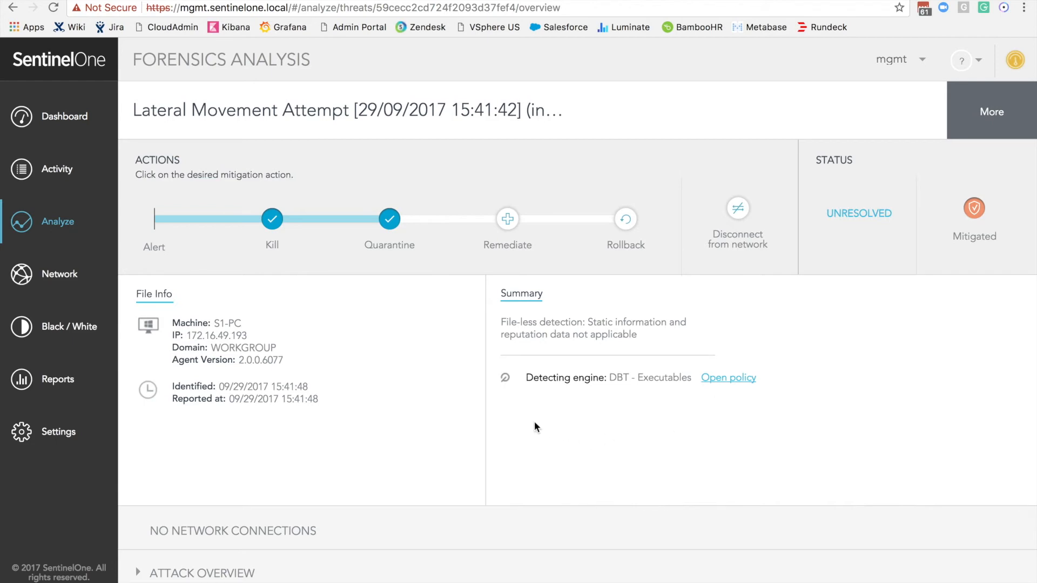
pyautogui.moveTo(455, 384)
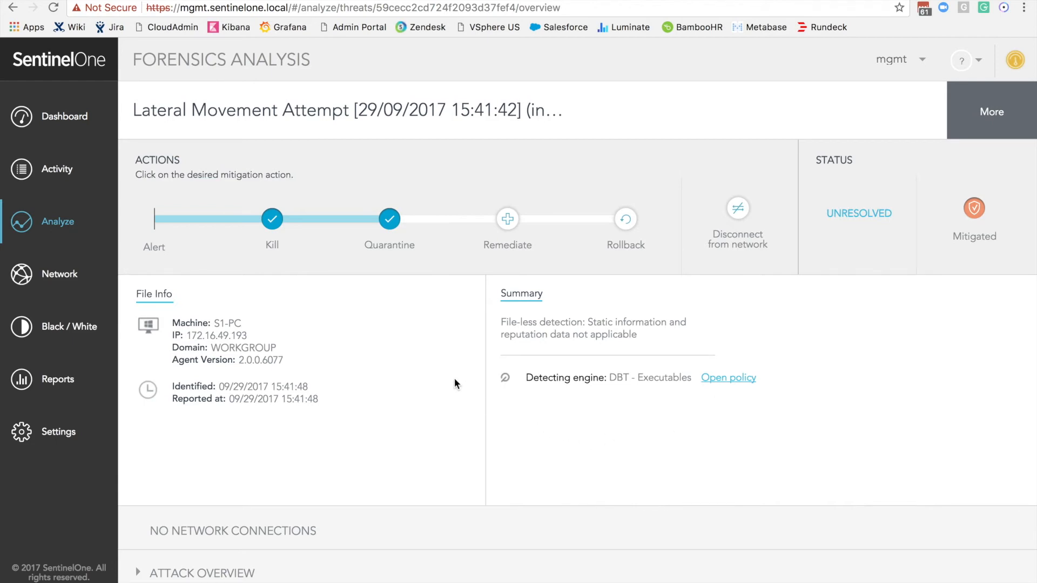
pyautogui.moveTo(476, 349)
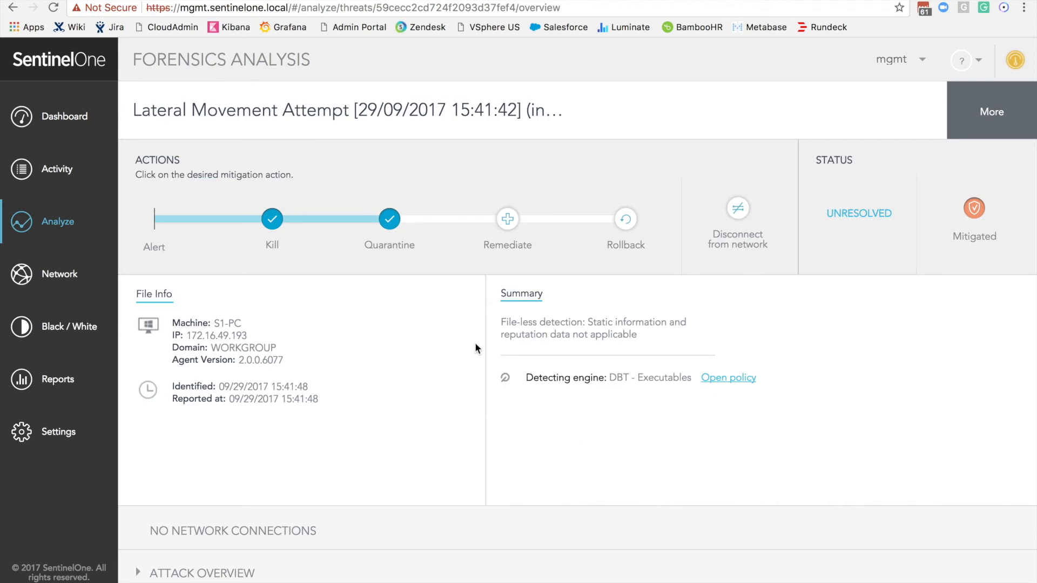
pyautogui.moveTo(486, 393)
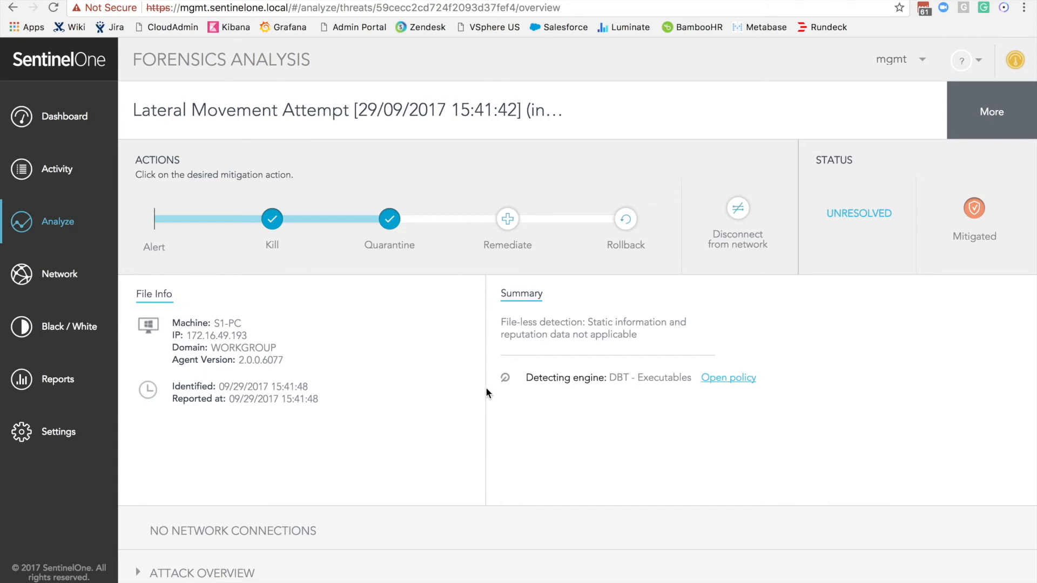
pyautogui.moveTo(617, 390)
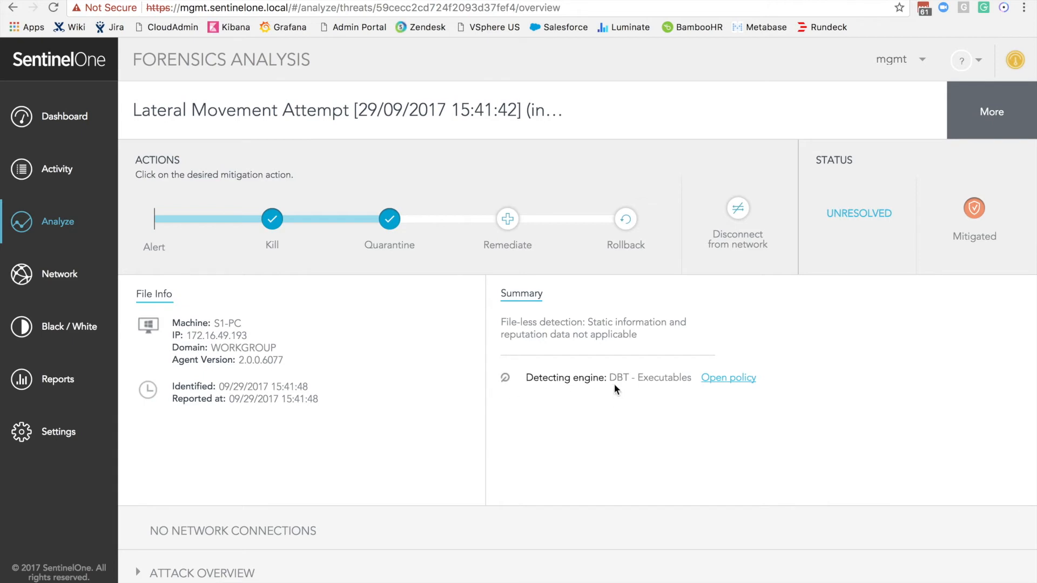
pyautogui.moveTo(485, 432)
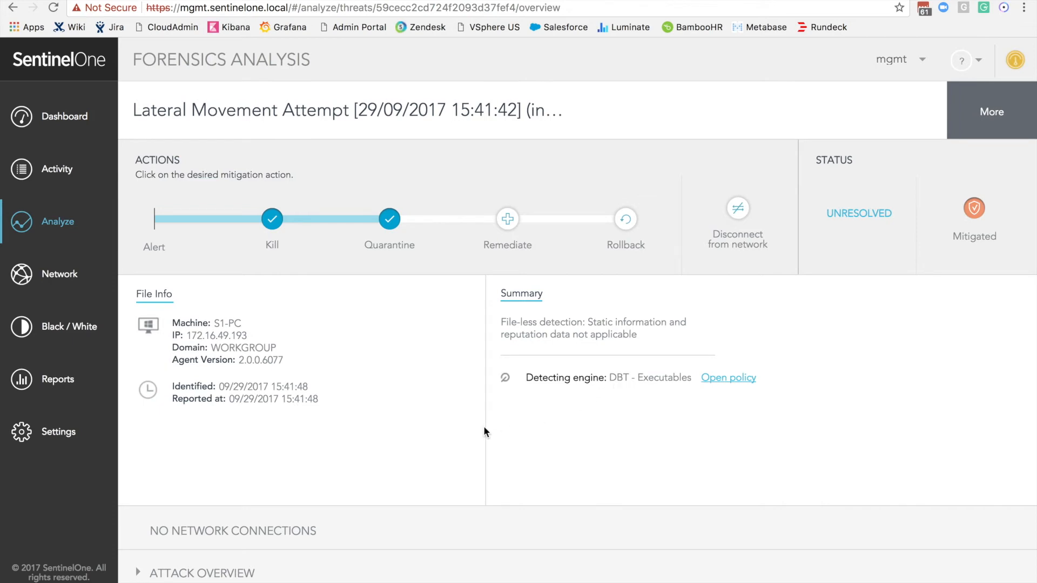
pyautogui.moveTo(269, 415)
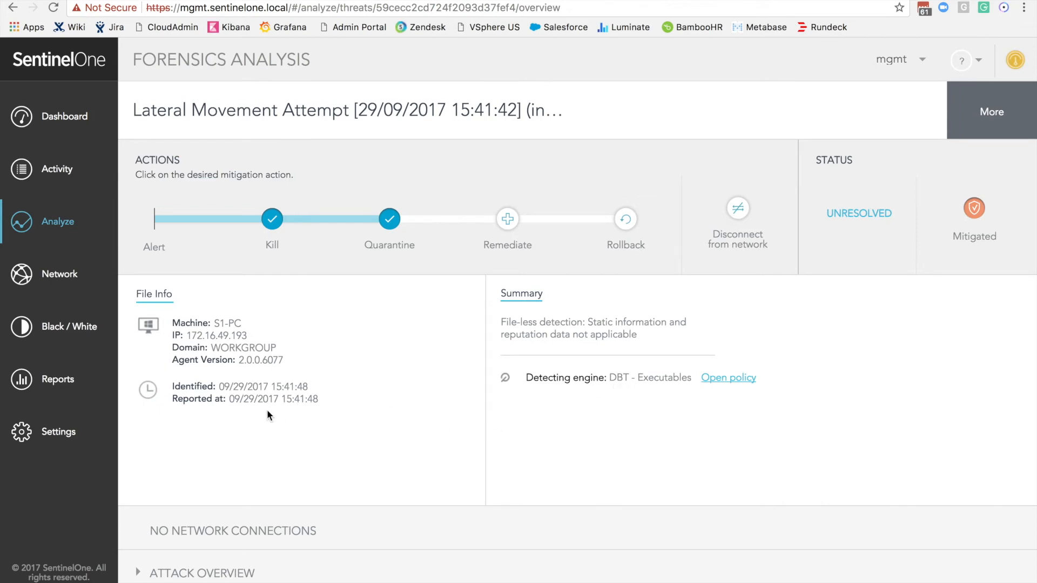
pyautogui.scroll(-3)
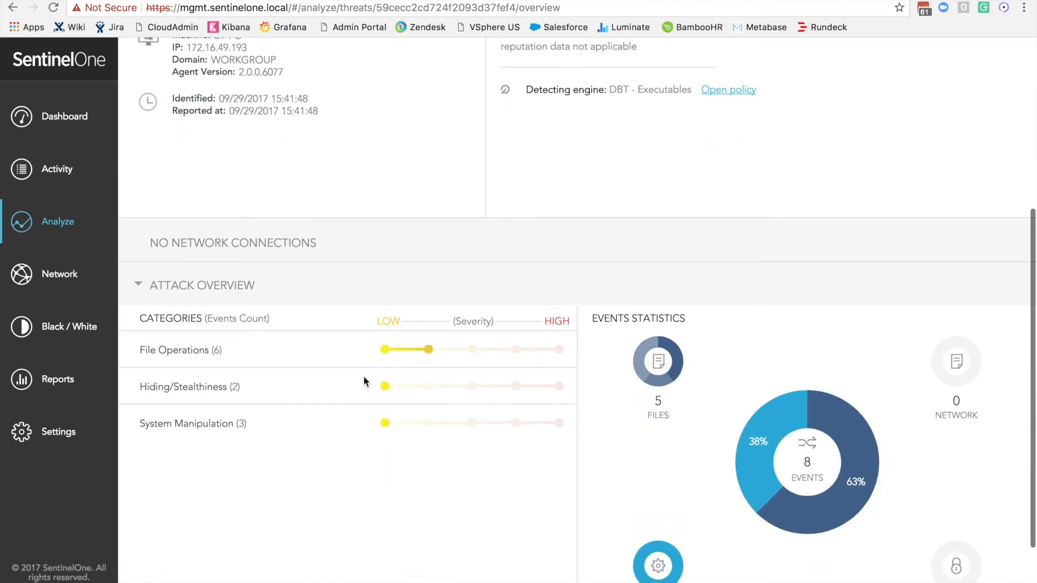
# Scroll past Attack Overview to the Attack Story Line of PSEXESVC.EXE and its rundll32.exe children.
pyautogui.scroll(-3)
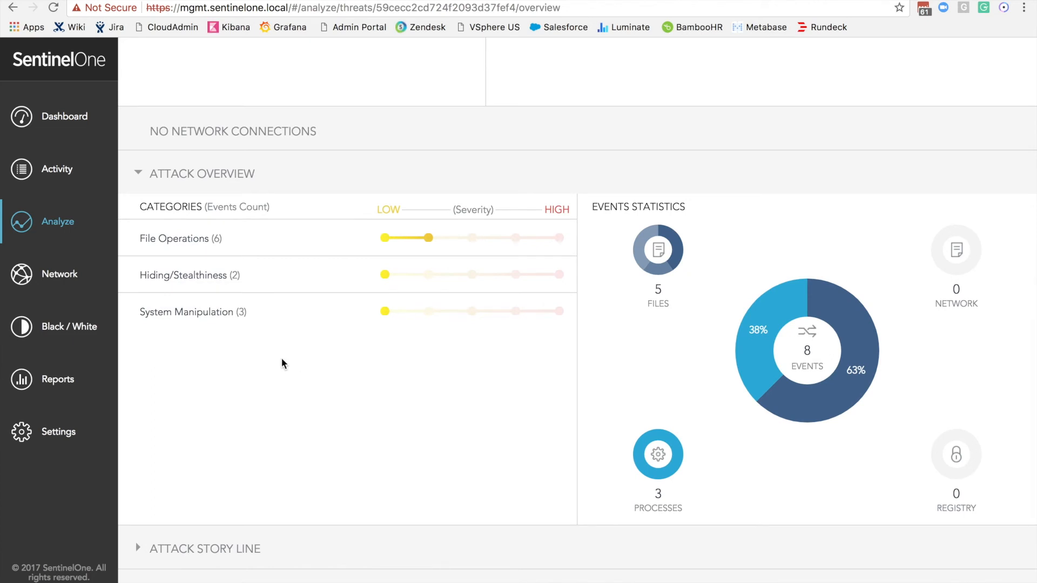
pyautogui.moveTo(276, 317)
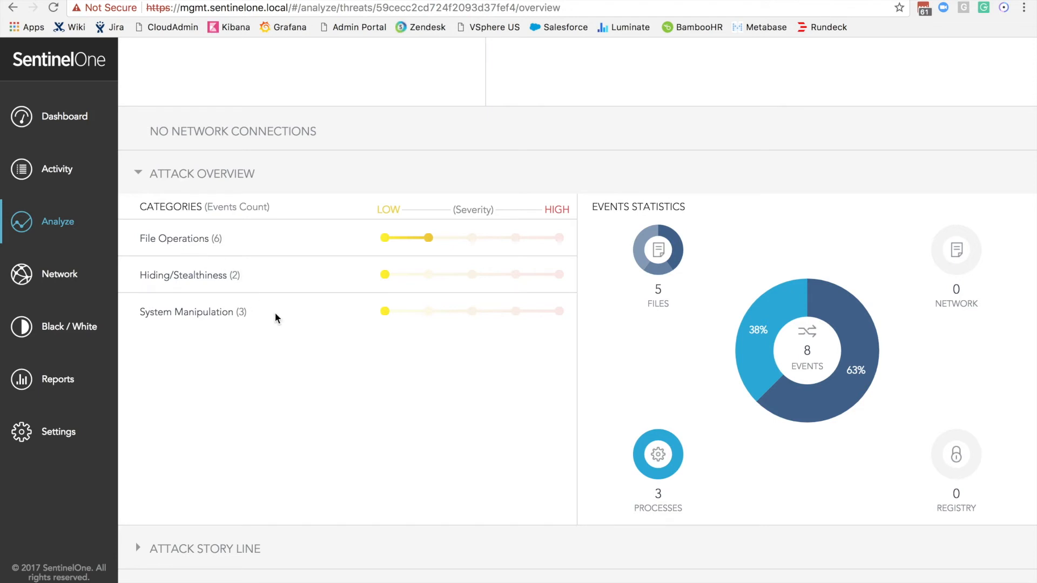
pyautogui.moveTo(285, 337)
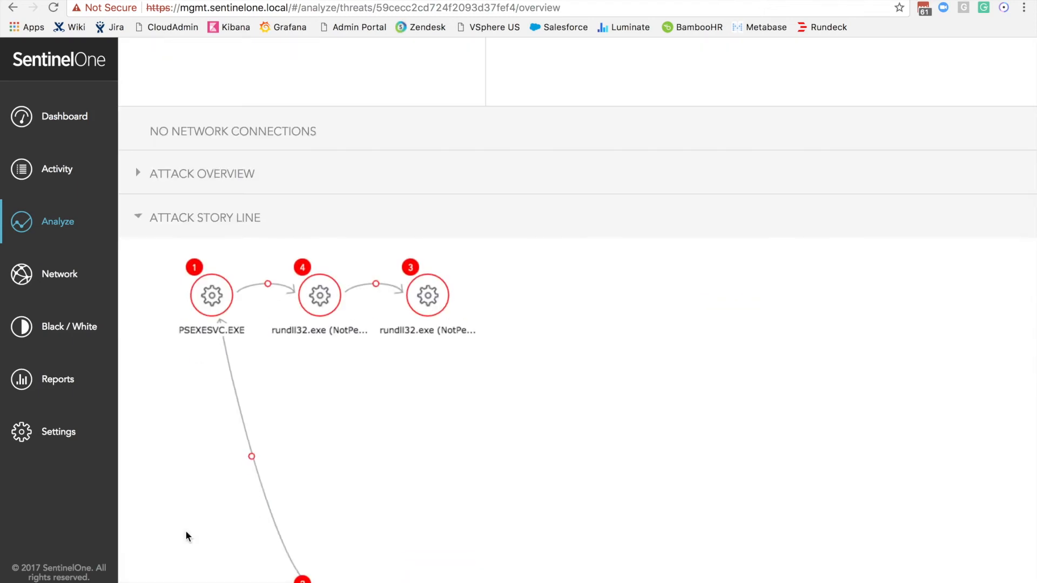
pyautogui.scroll(-3)
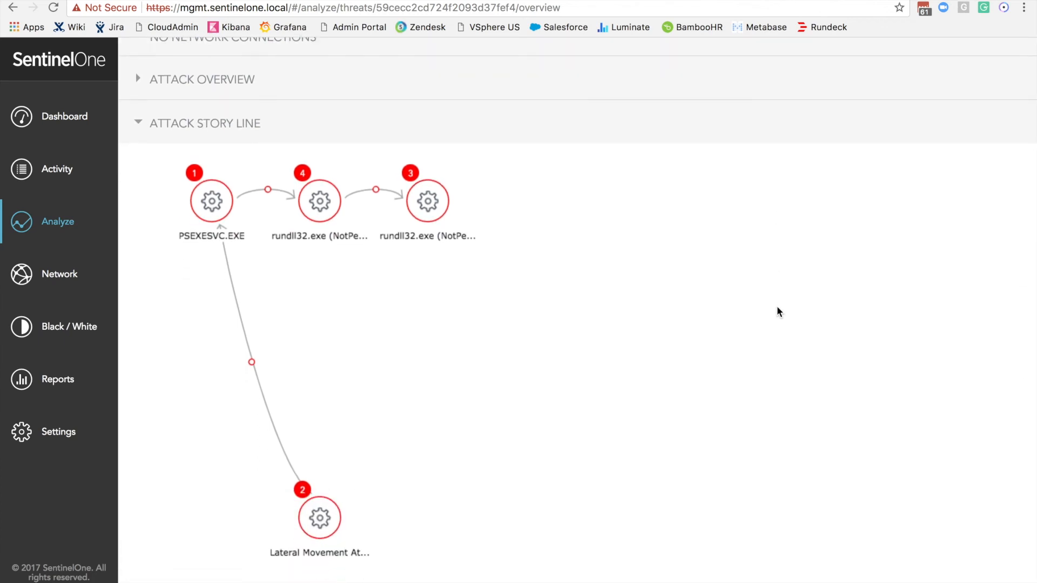
pyautogui.moveTo(481, 345)
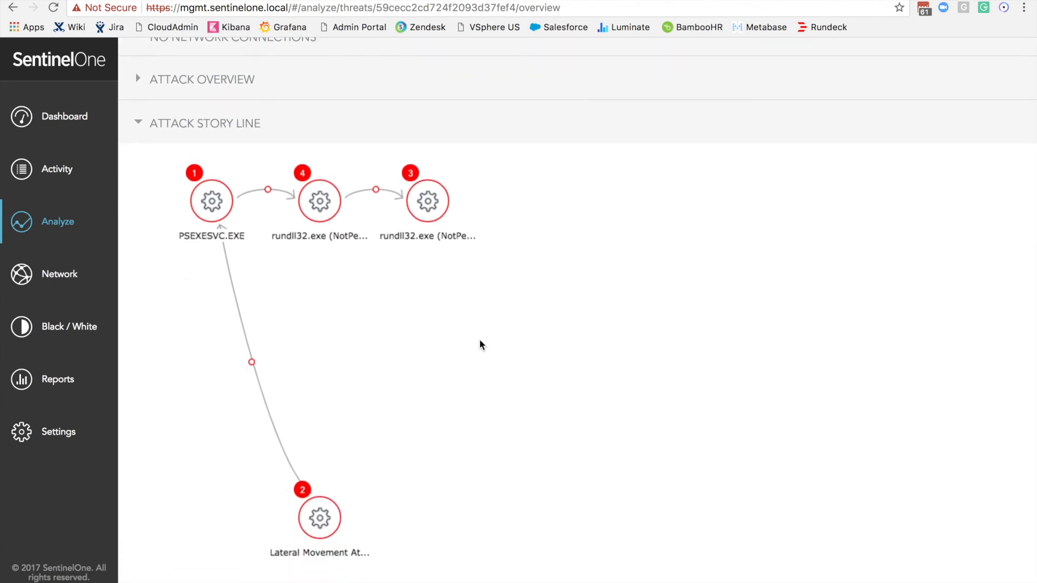
pyautogui.moveTo(323, 467)
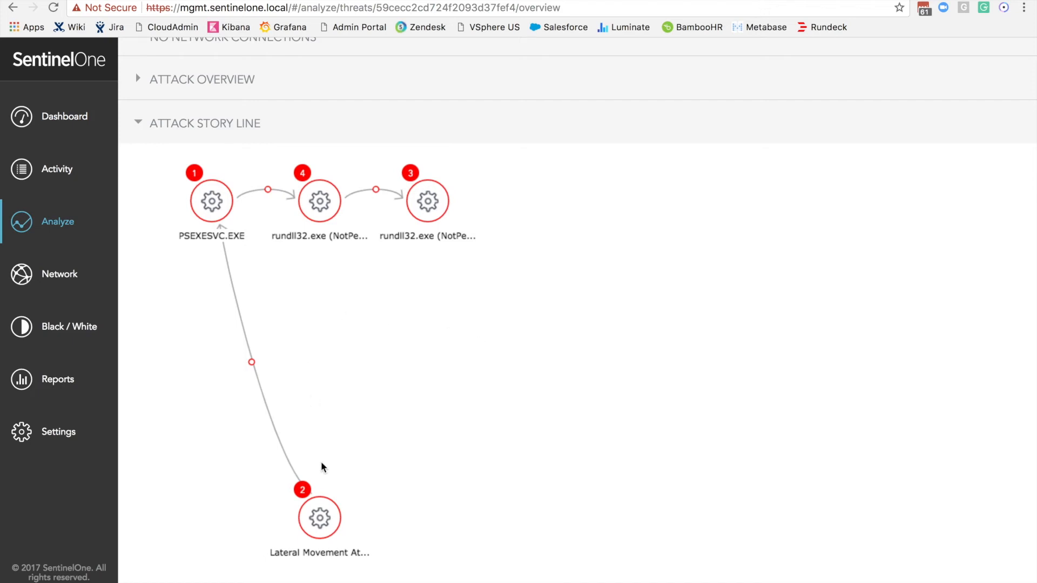
# Show the events of the Lateral Movement Attempt node and of the PSEXESVC.EXE process.
pyautogui.click(319, 518)
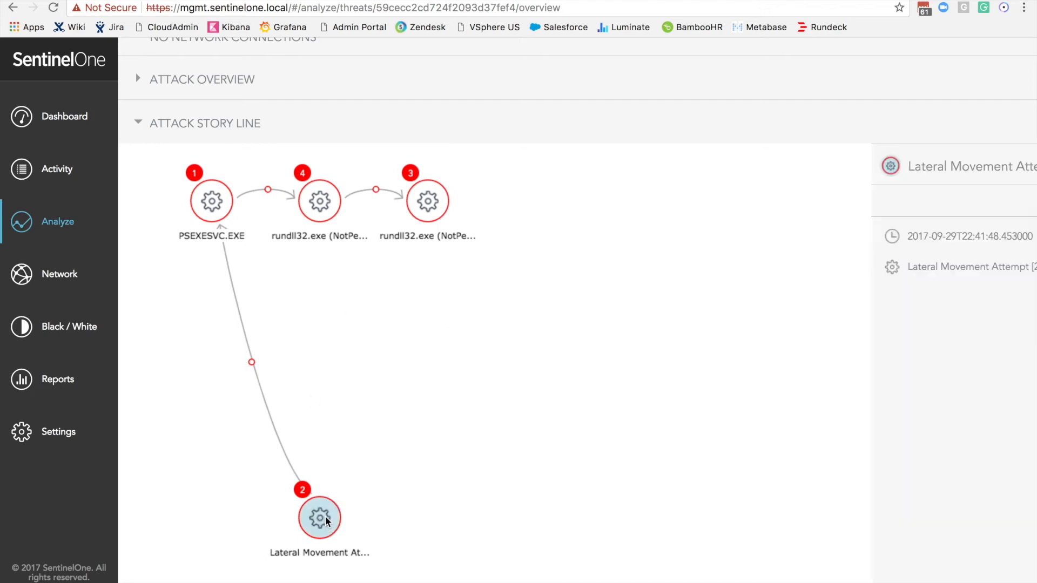
pyautogui.click(320, 518)
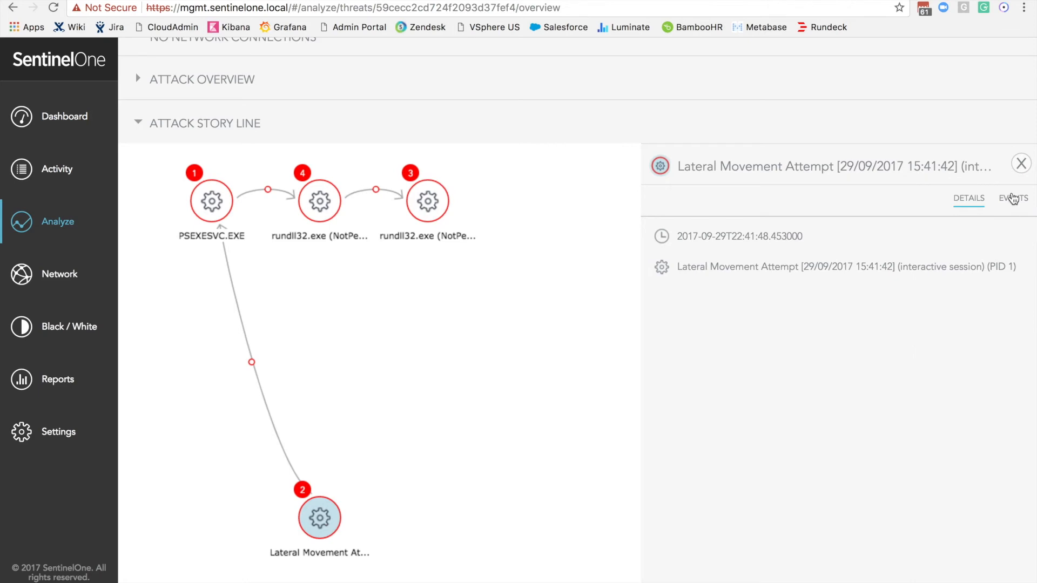
pyautogui.click(1012, 198)
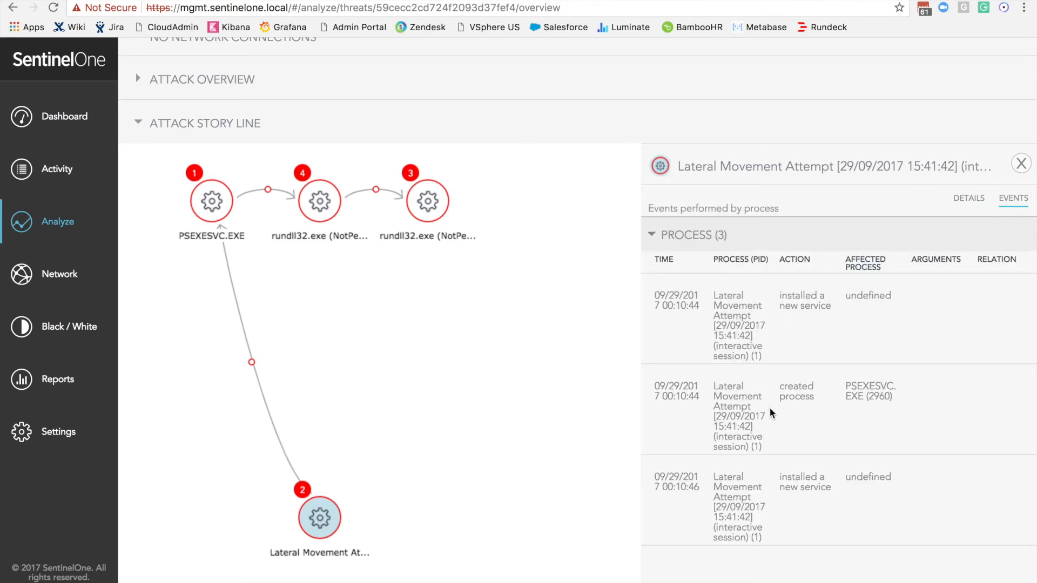
pyautogui.moveTo(914, 399)
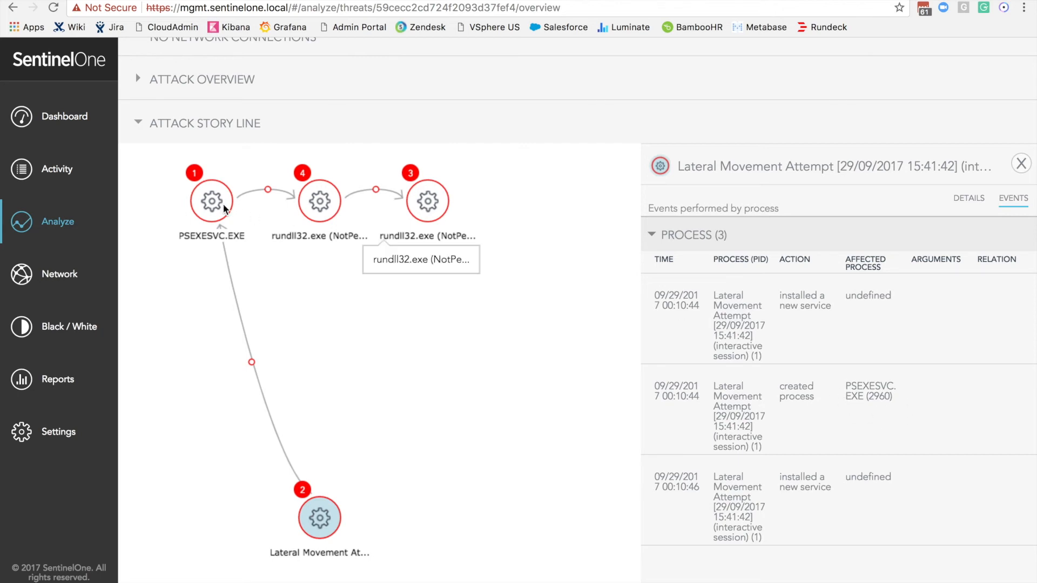
pyautogui.click(210, 200)
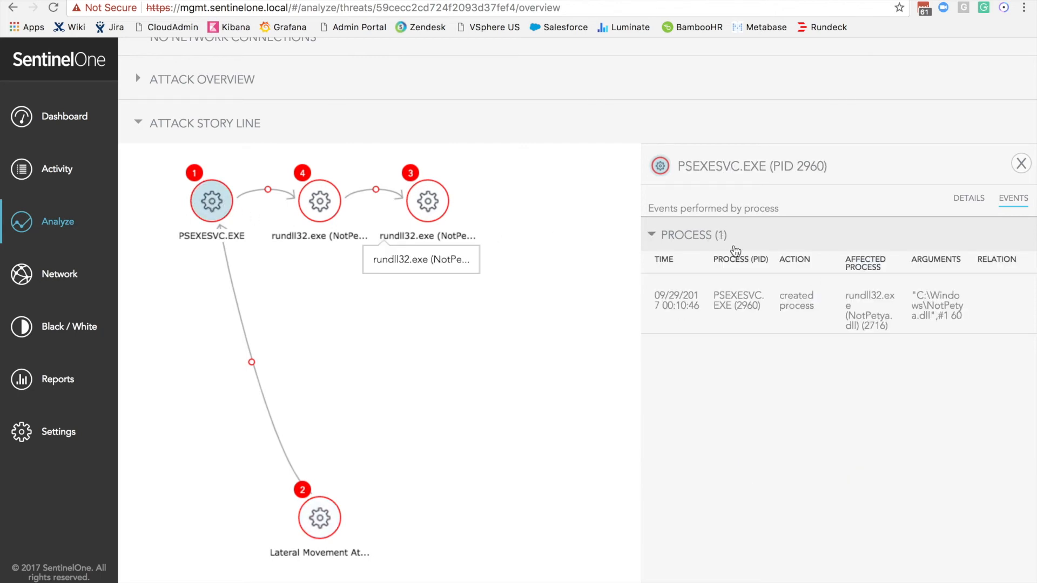
pyautogui.moveTo(862, 339)
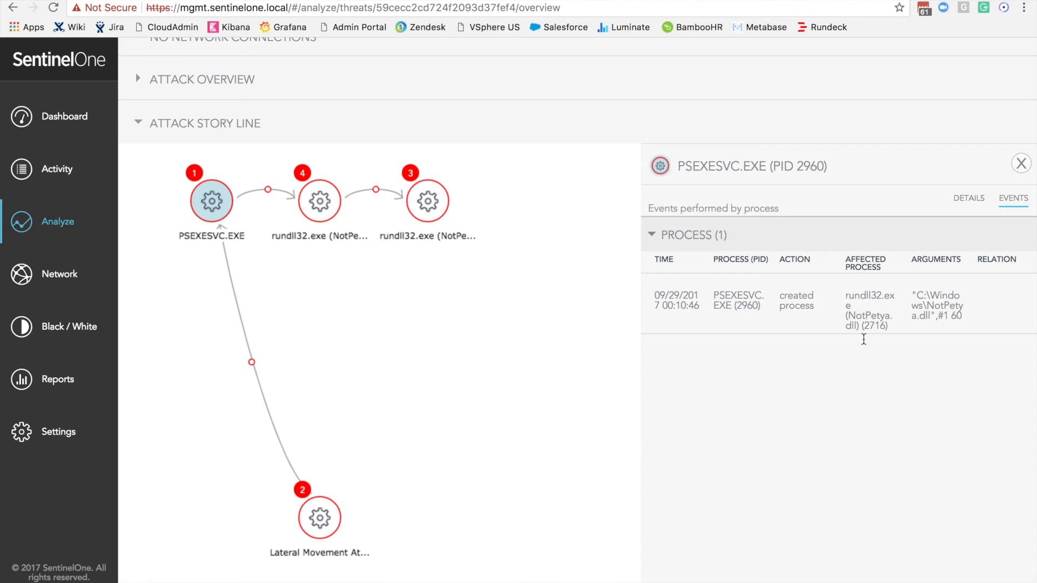
pyautogui.moveTo(903, 334)
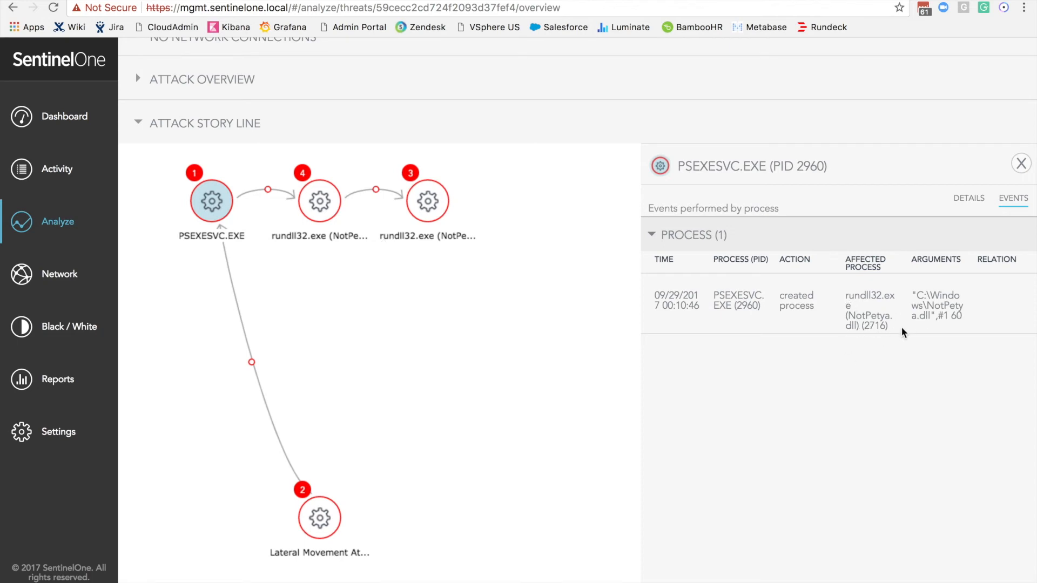
pyautogui.moveTo(946, 318)
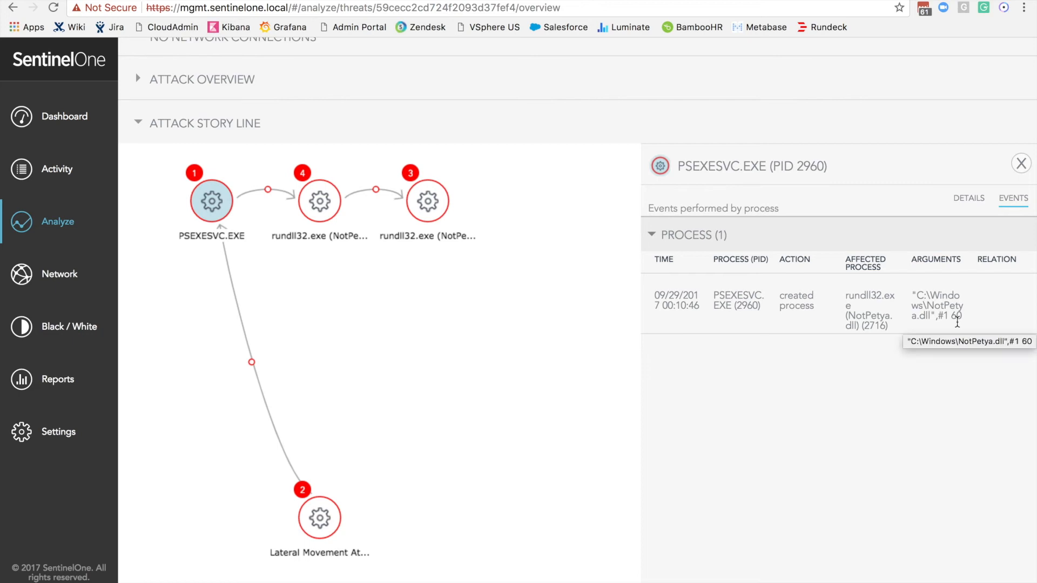
# Show the events of both NotPetya rundll32 processes (PID 2716 and 3248), including the modified file.
pyautogui.click(319, 201)
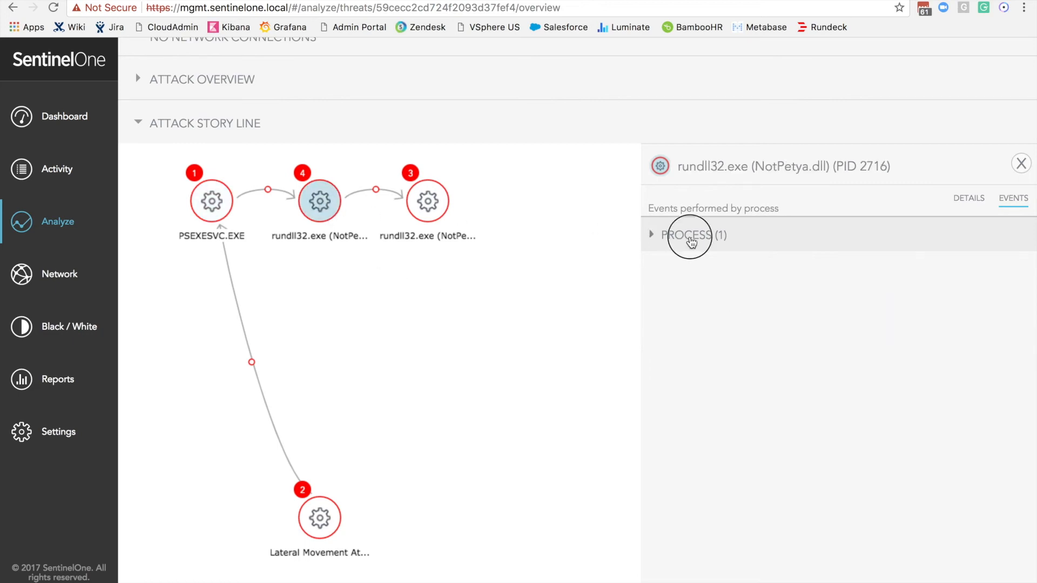
pyautogui.click(690, 234)
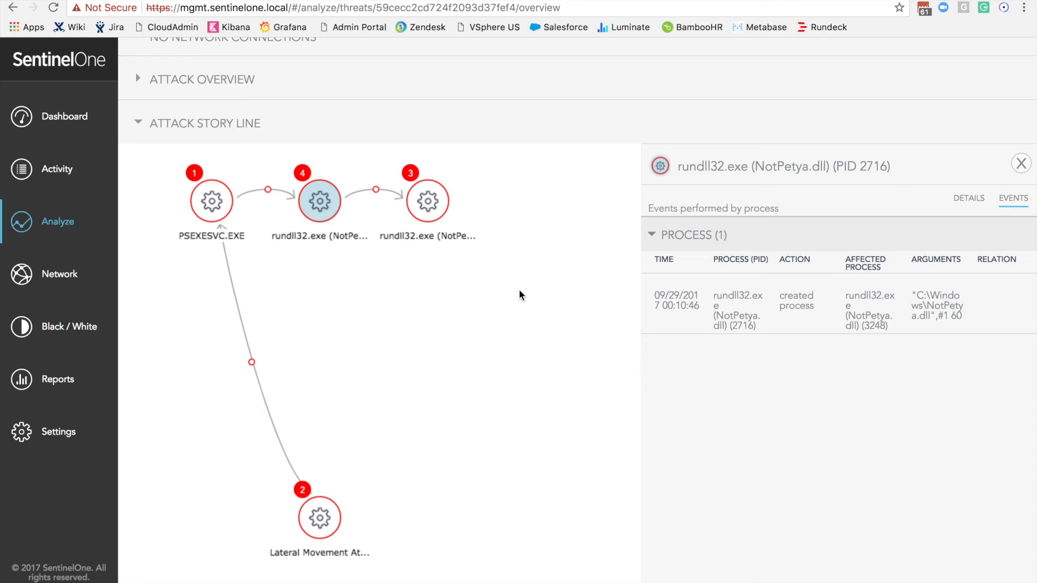
pyautogui.click(427, 201)
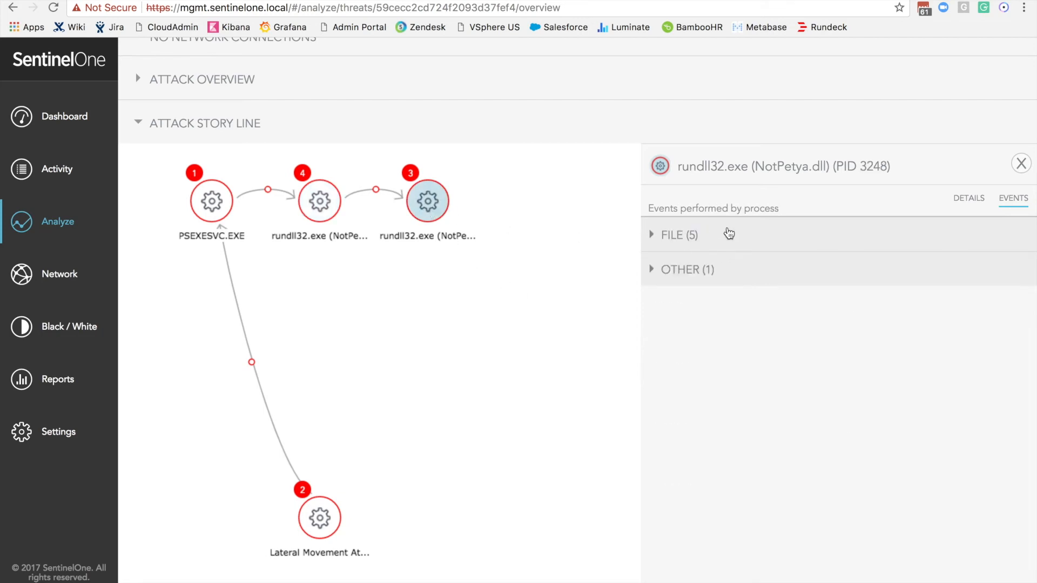
pyautogui.click(672, 234)
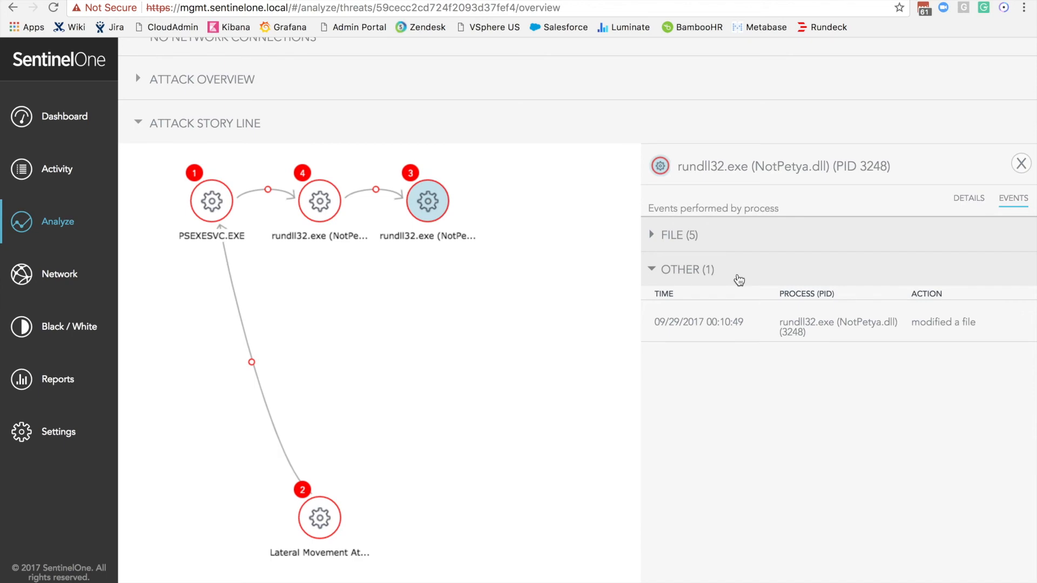
pyautogui.moveTo(134, 125)
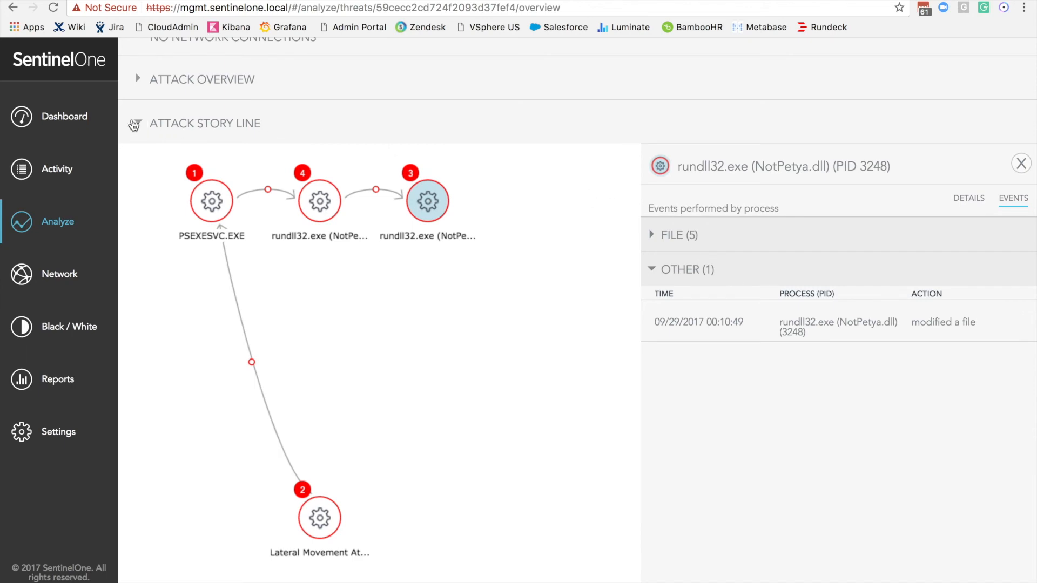
# Expand the raw data report's five file events by rundll32 PID 3248 and its process records.
pyautogui.scroll(3)
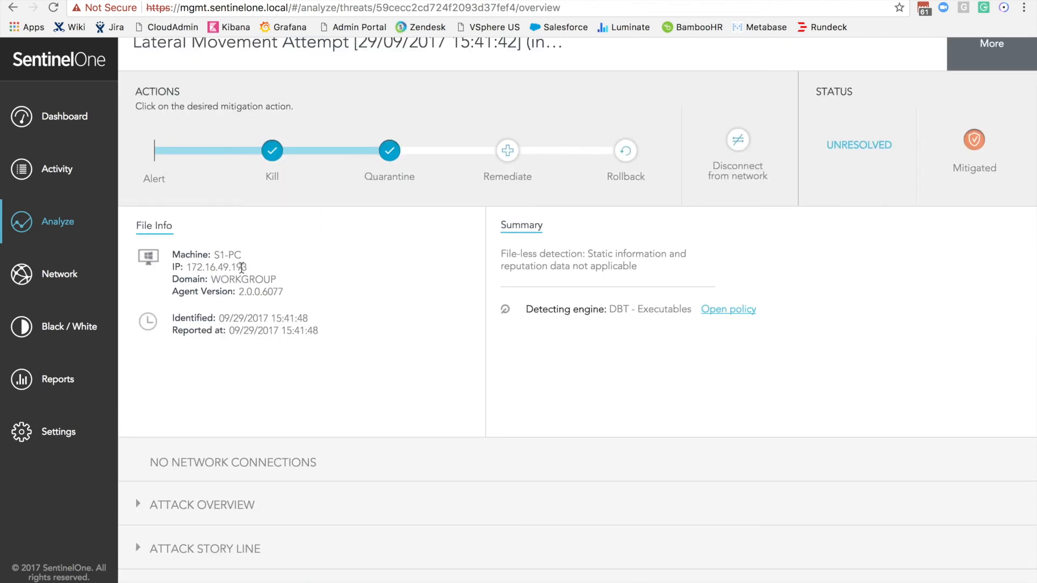
pyautogui.scroll(-3)
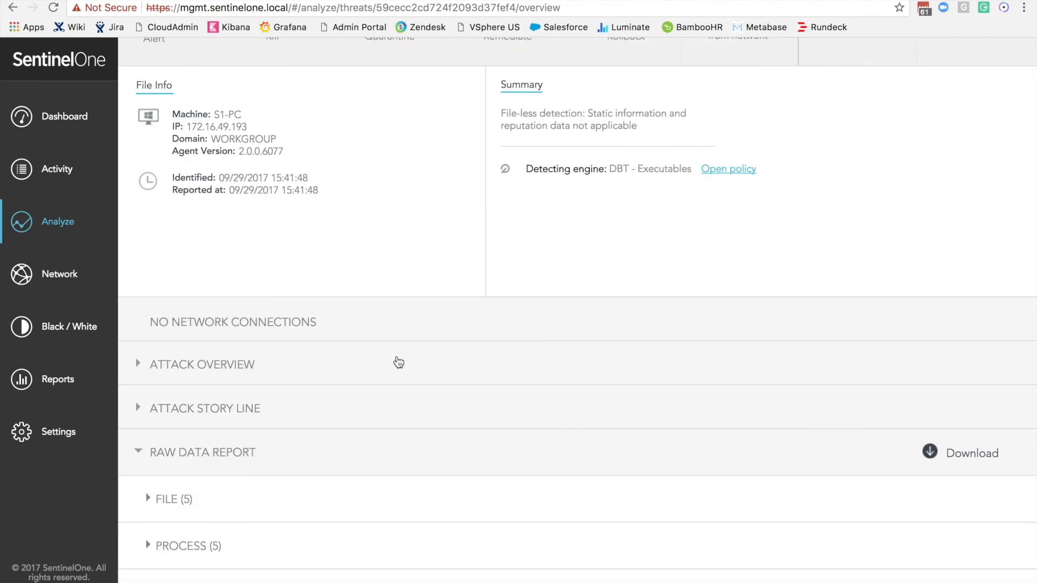
pyautogui.moveTo(256, 490)
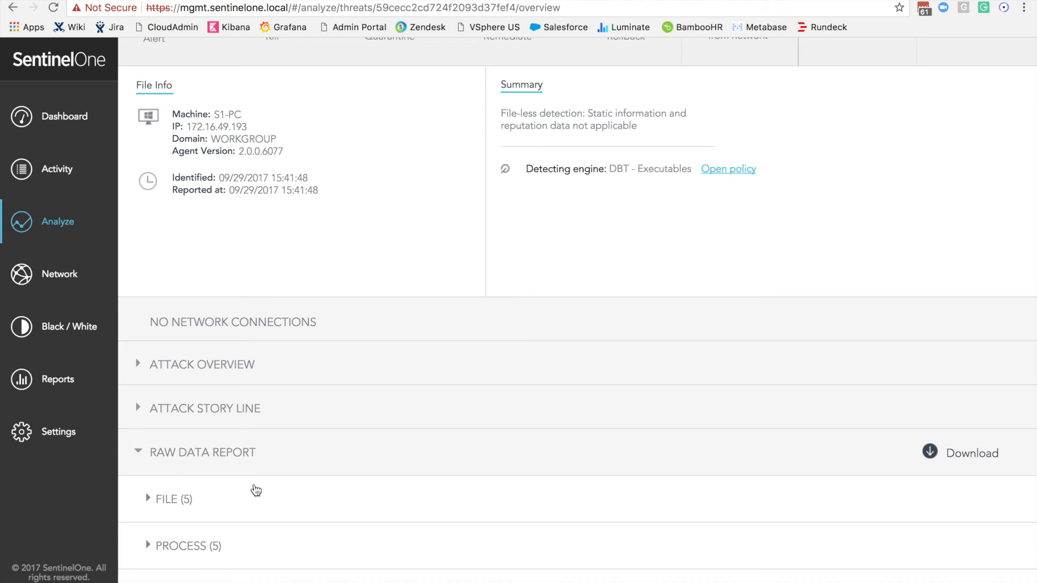
pyautogui.moveTo(210, 499)
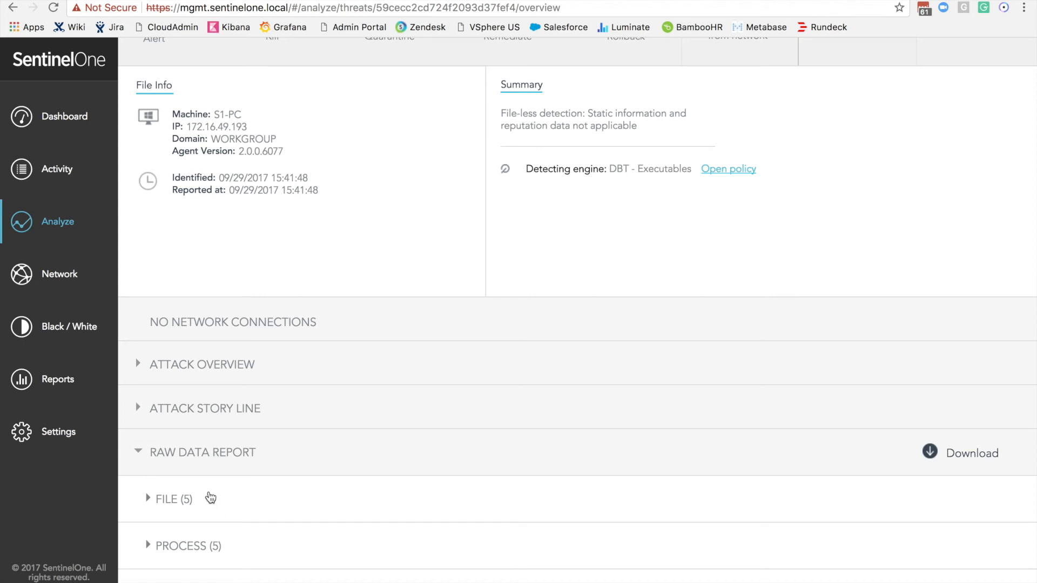
pyautogui.click(171, 499)
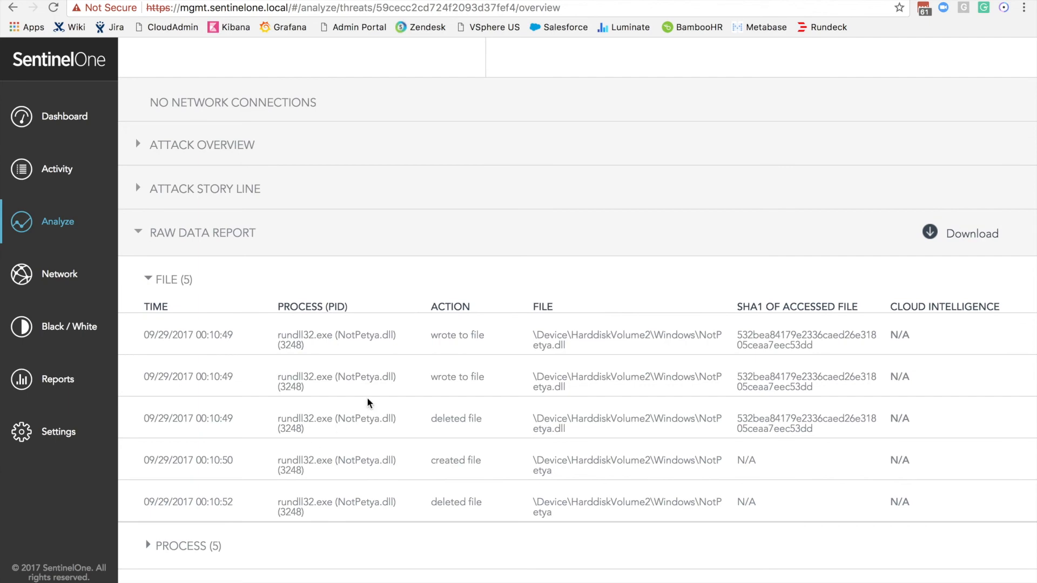
pyautogui.moveTo(241, 343)
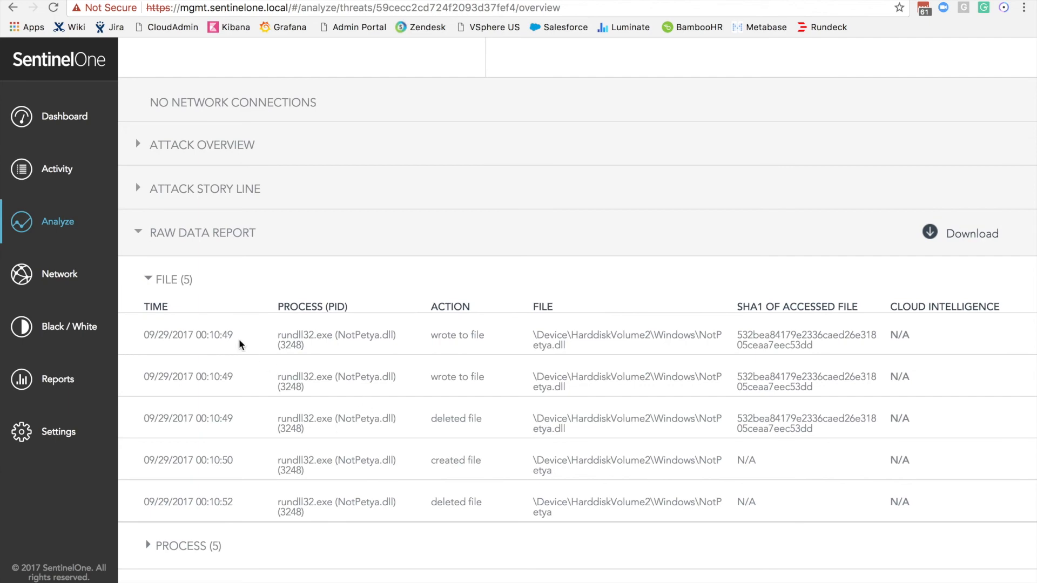
pyautogui.scroll(-3)
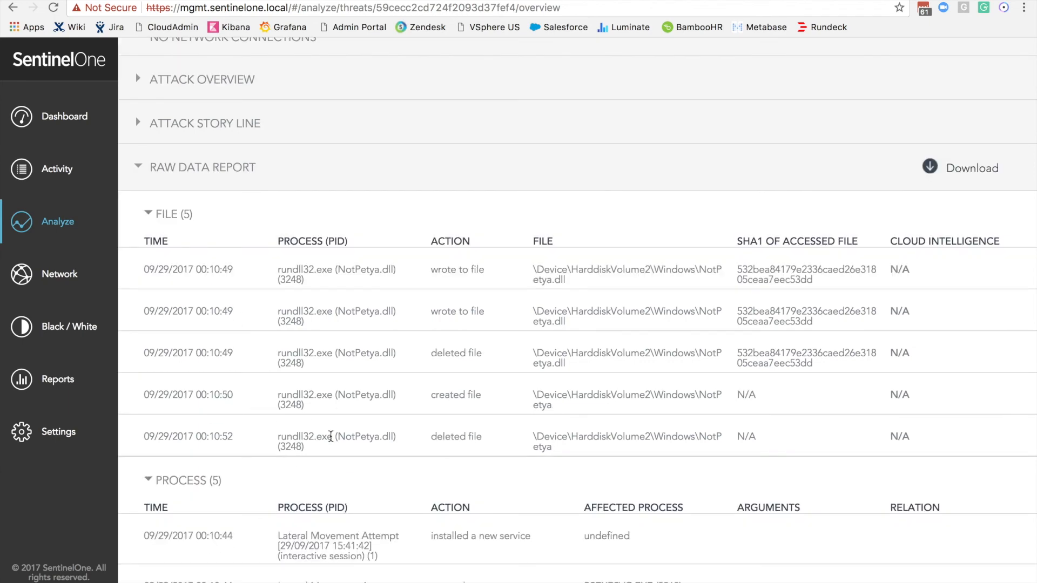
pyautogui.scroll(-3)
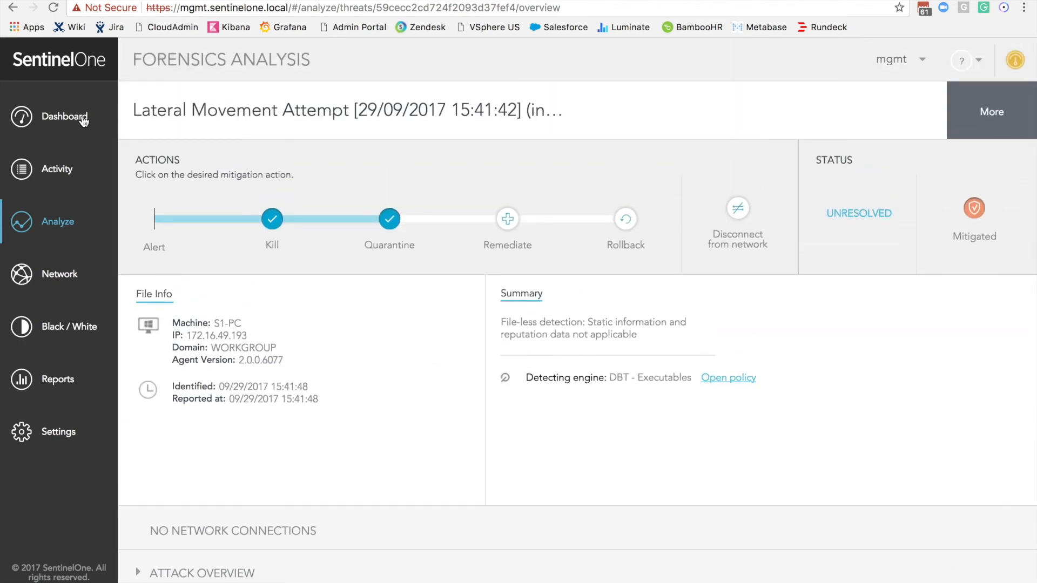
# Switch to the Windows 7 demo machines and return to the one with the NotPetya command prompt.
pyautogui.click(63, 117)
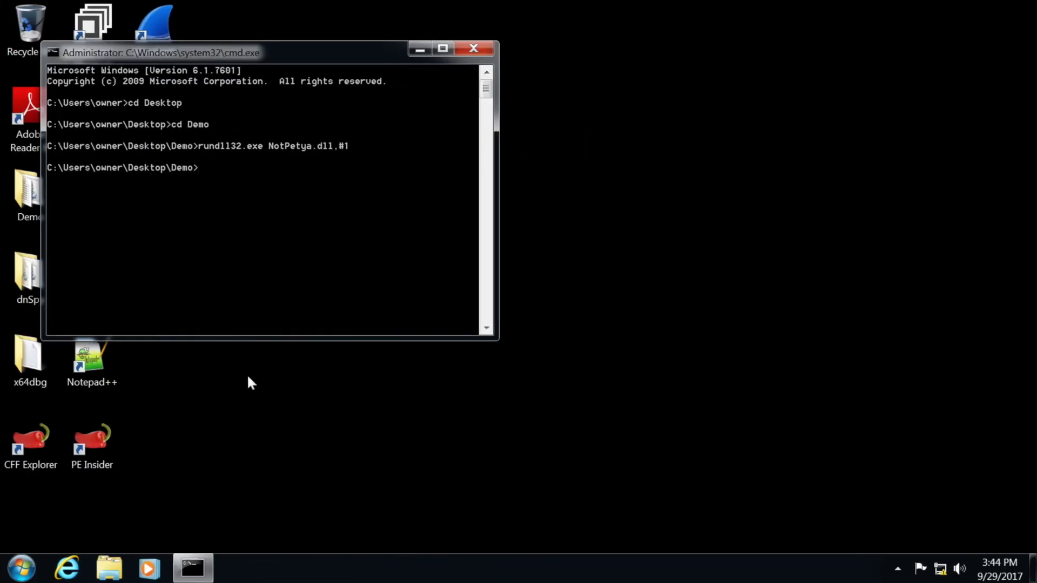
pyautogui.click(22, 567)
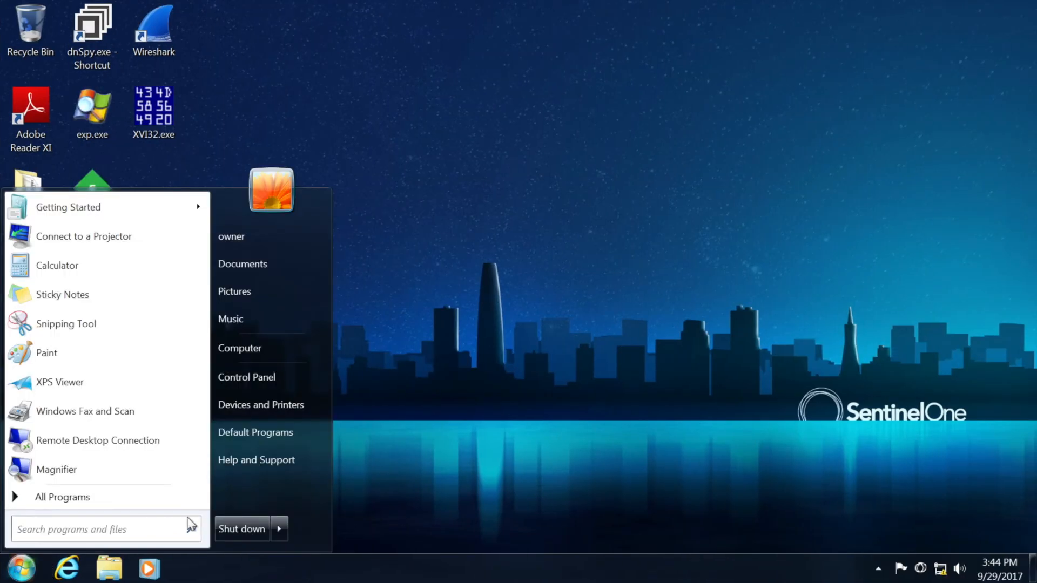
pyautogui.click(397, 397)
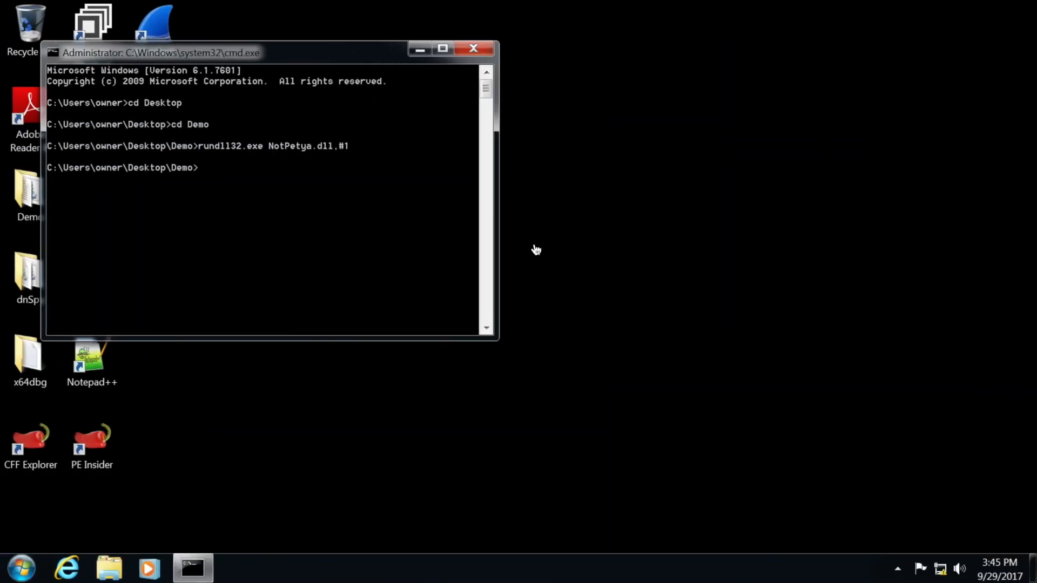
# Restart the demo machine from the Start menu, forcing it past the background-programs prompt.
pyautogui.click(19, 567)
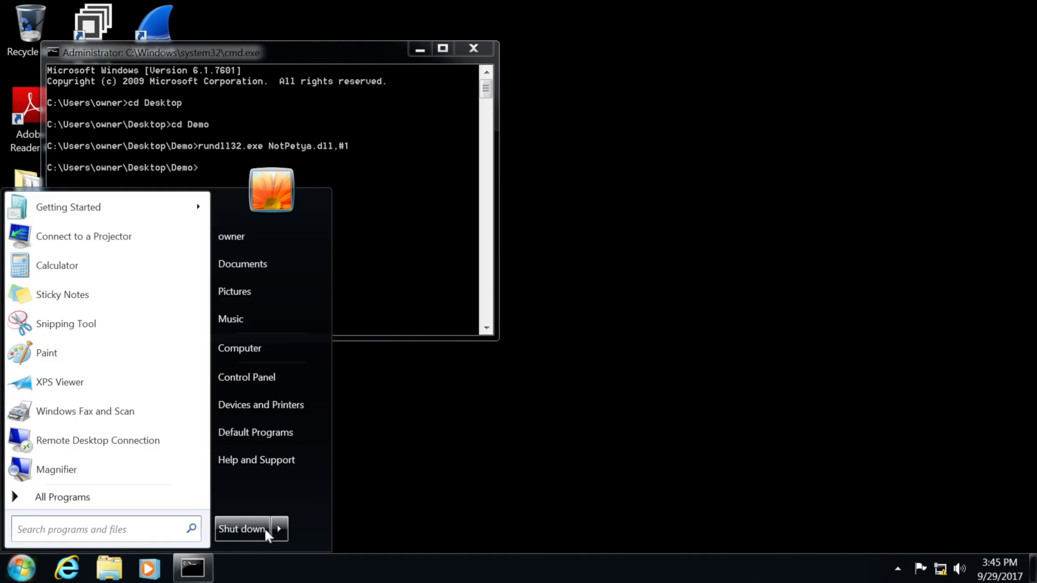
pyautogui.click(635, 399)
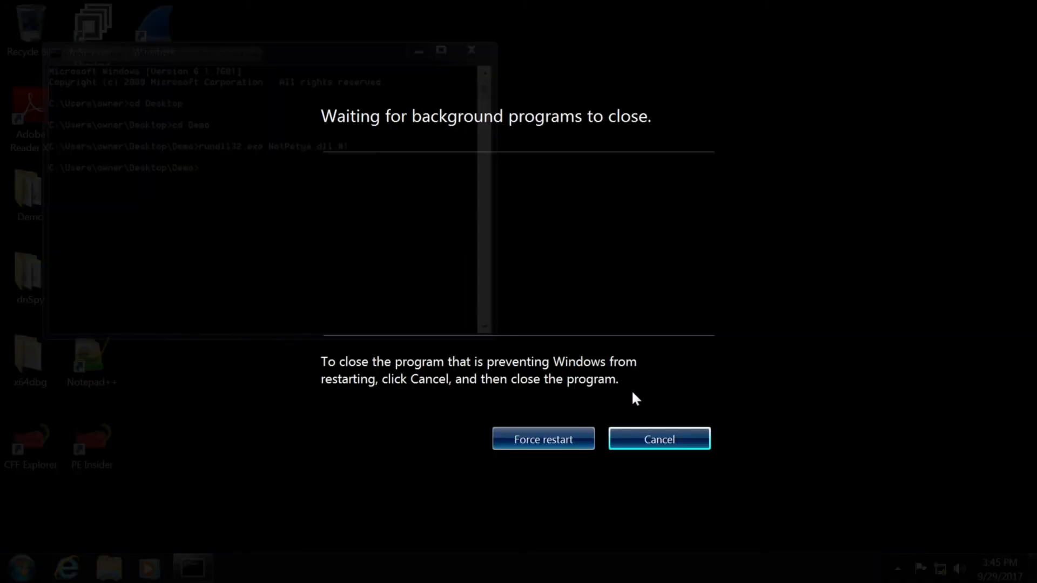
pyautogui.click(542, 438)
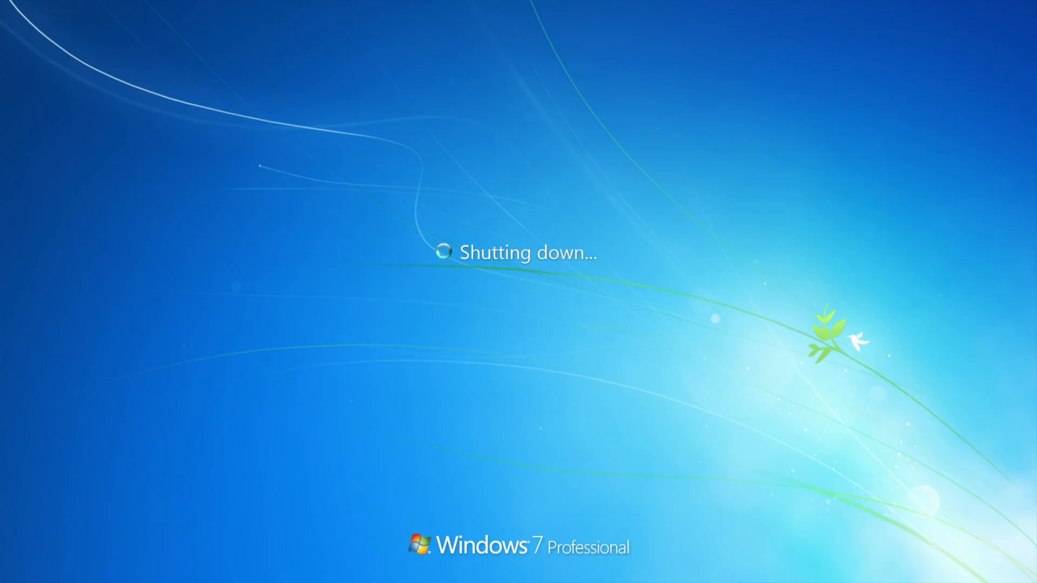